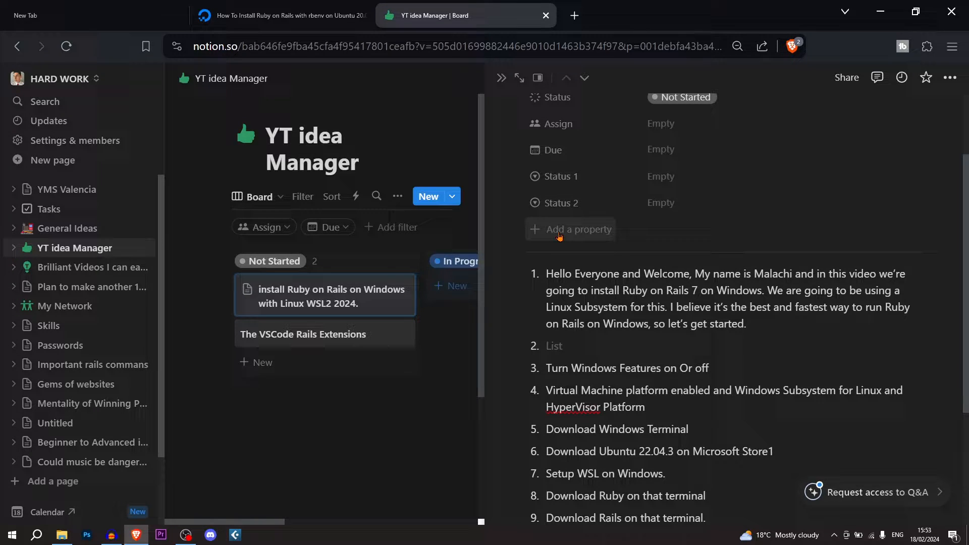
# Minimize the Brave window with the Notion Rails setup plan to clear the desktop.
pyautogui.click(745, 323)
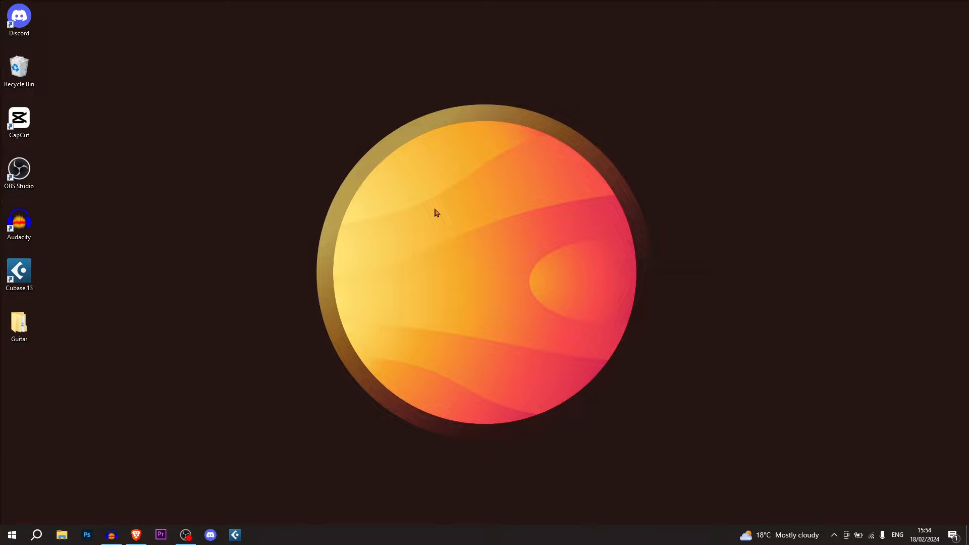
# Search Windows for 'Turn Windows features' and open the Windows Features dialog.
pyautogui.click(11, 535)
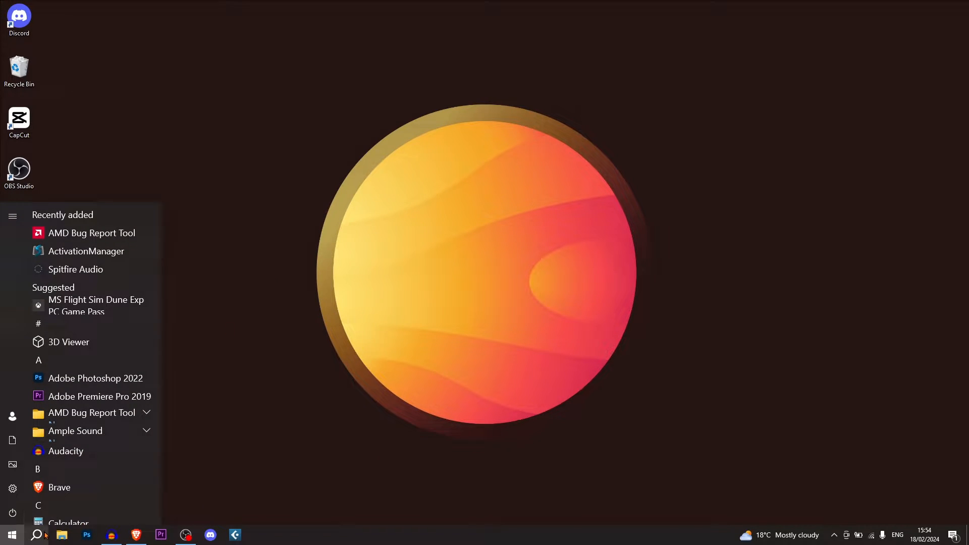
pyautogui.write('Trustpilot')
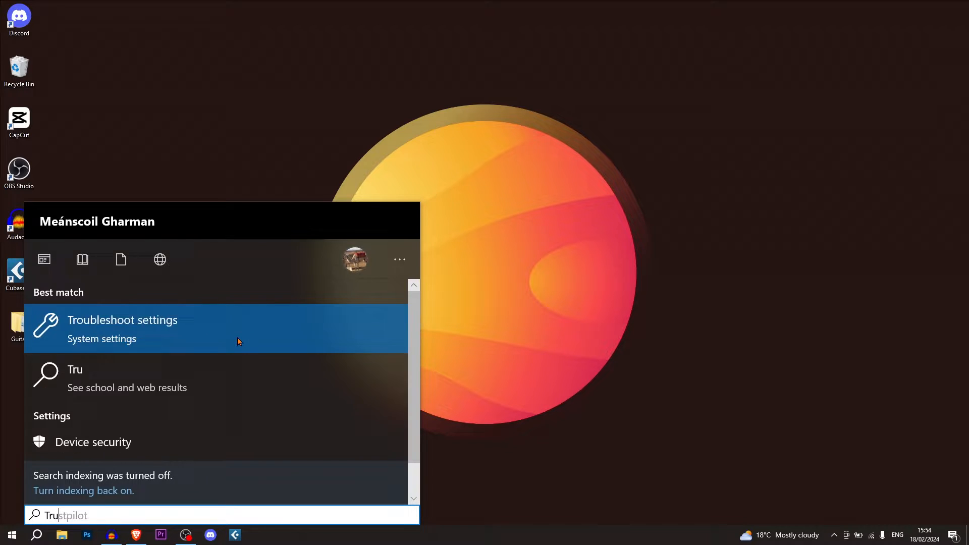
pyautogui.write('Trun Wi')
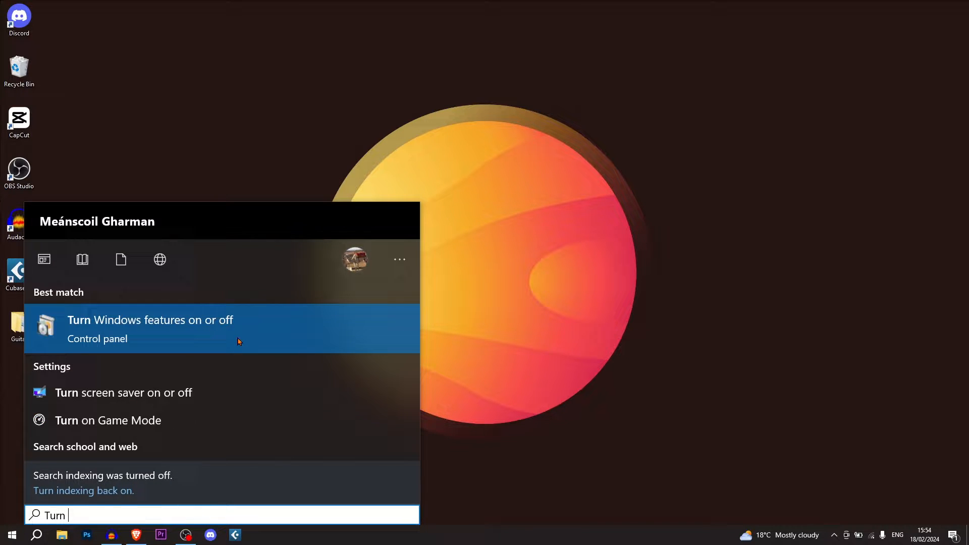
pyautogui.click(150, 320)
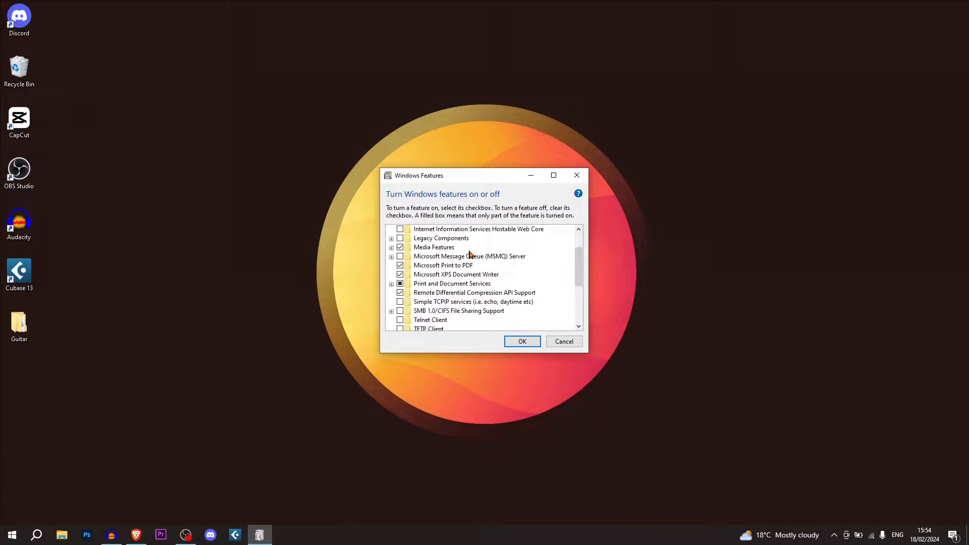
# Tick Windows Subsystem for Linux and Virtual Machine Platform, then apply with OK.
pyautogui.scroll(-3)
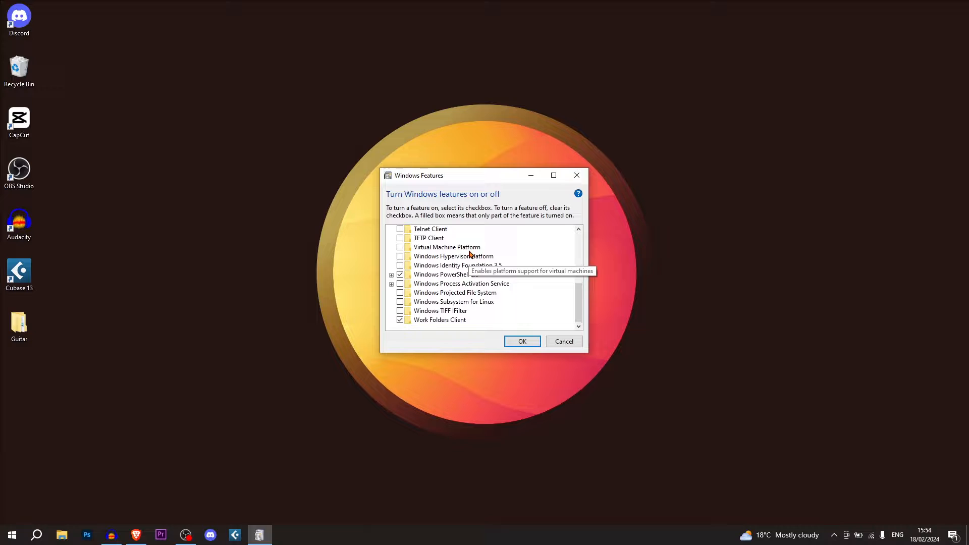
pyautogui.moveTo(404, 307)
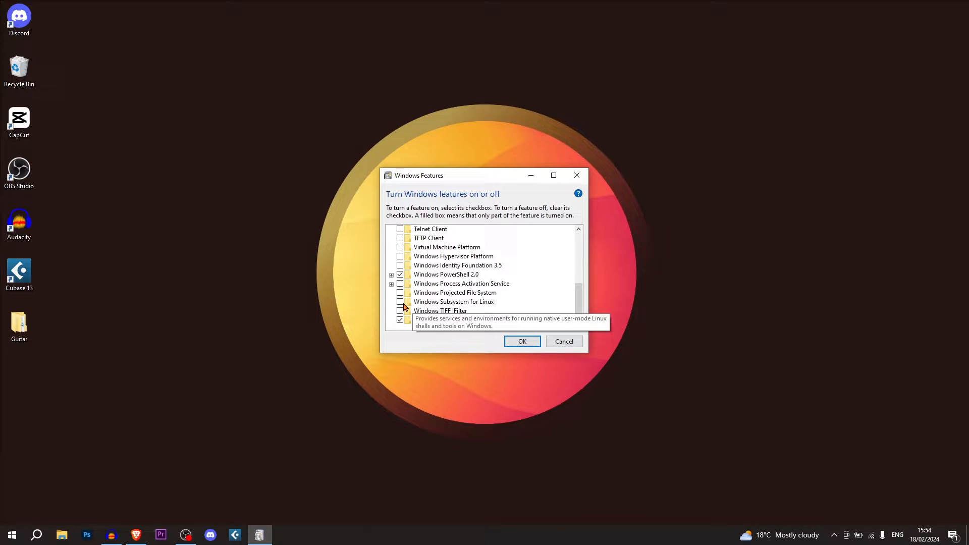
pyautogui.click(400, 302)
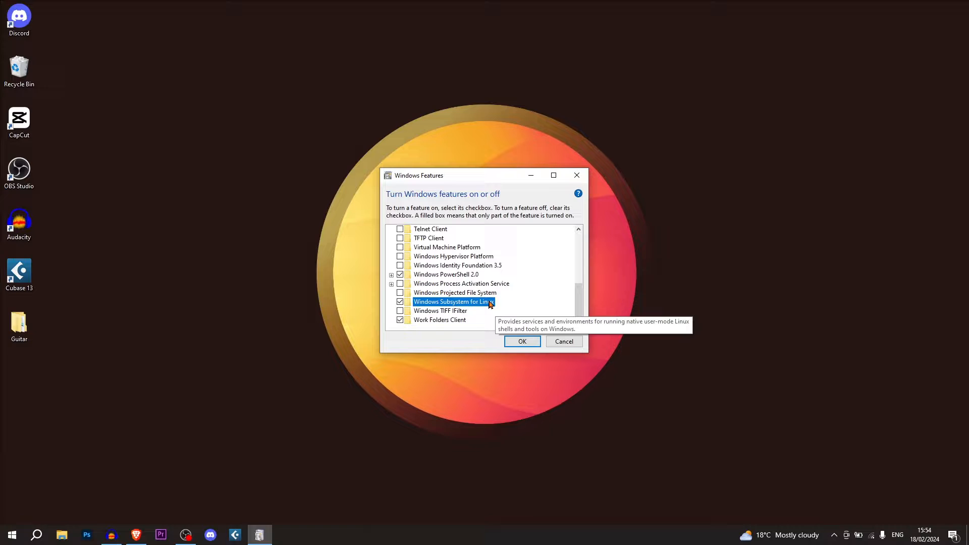
pyautogui.moveTo(485, 311)
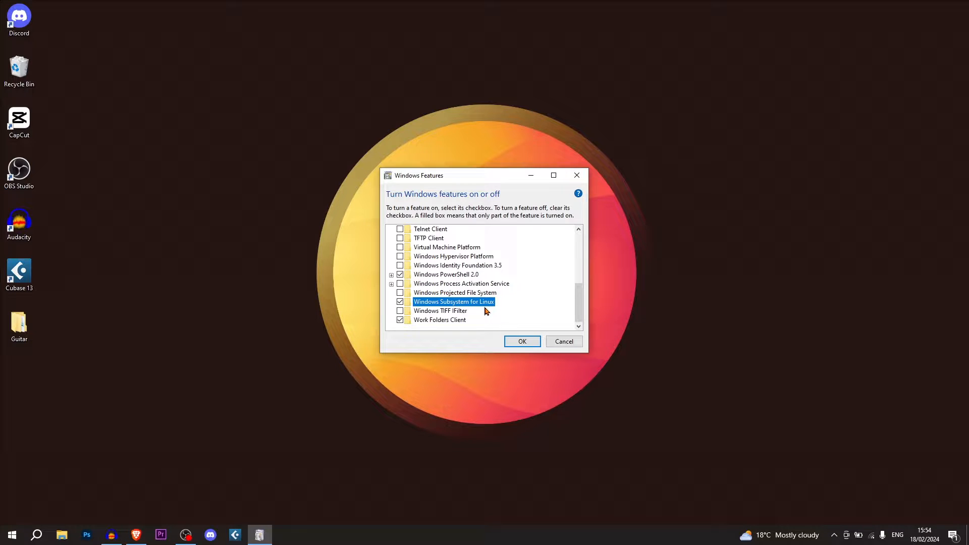
pyautogui.moveTo(437, 295)
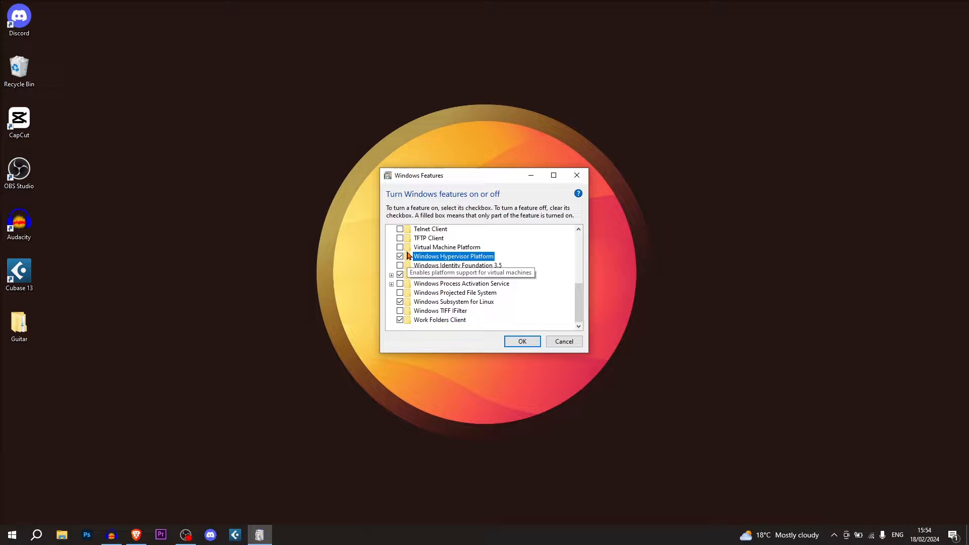
pyautogui.click(400, 247)
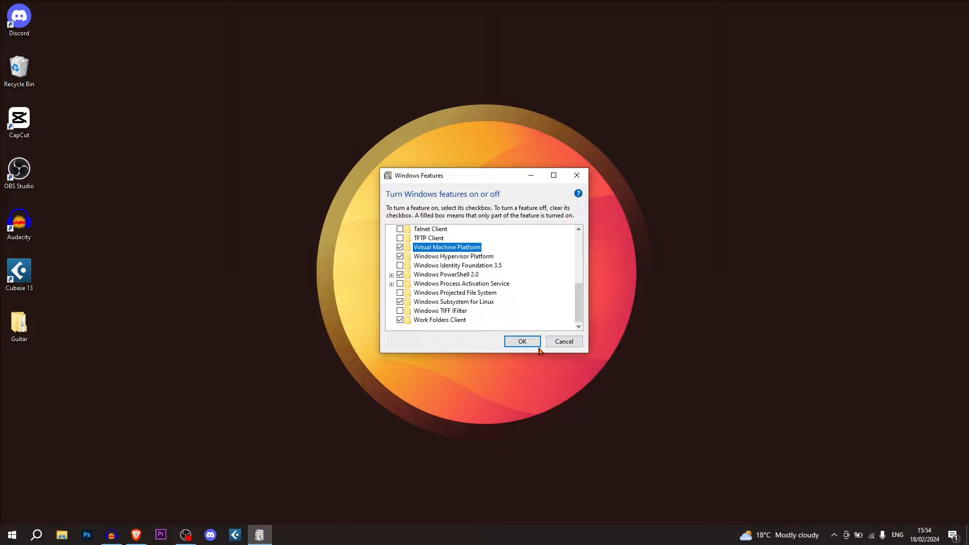
pyautogui.click(523, 341)
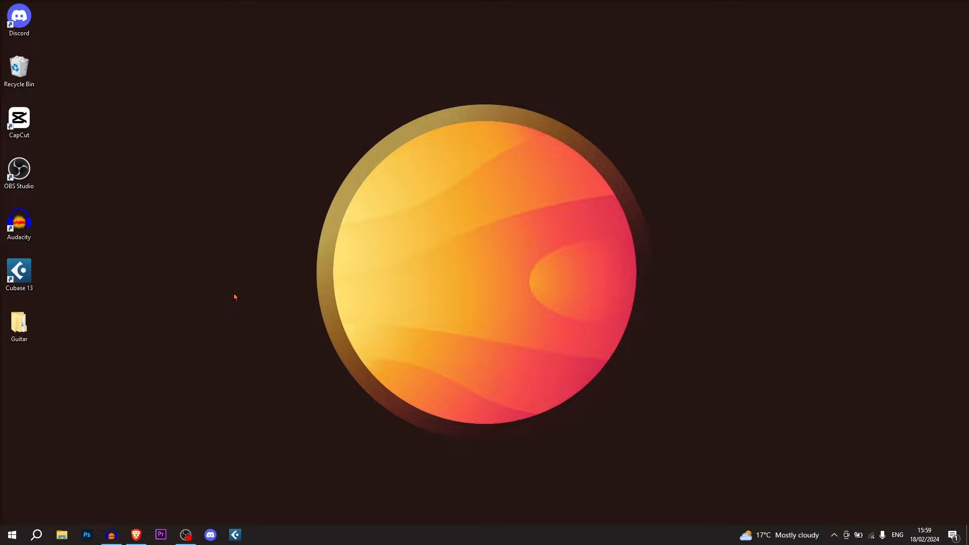
pyautogui.moveTo(131, 329)
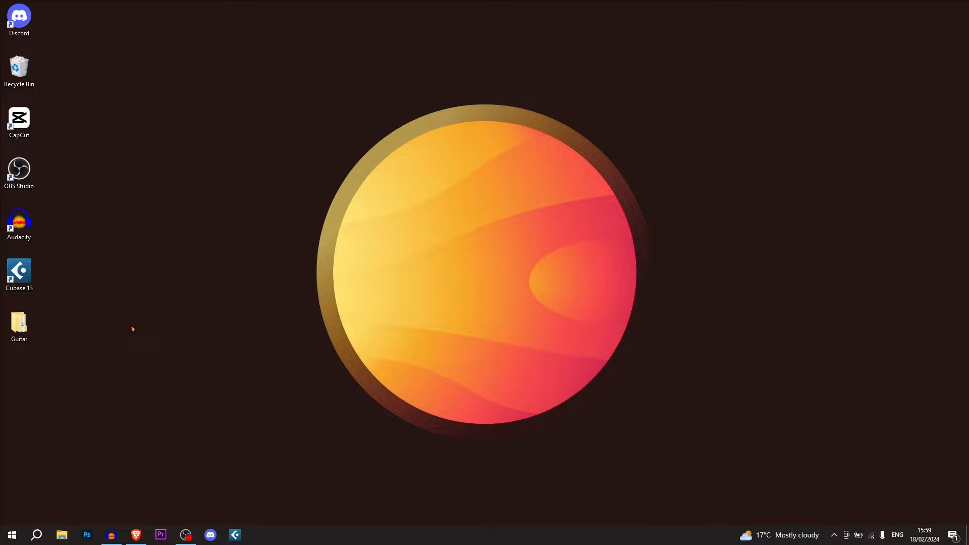
pyautogui.moveTo(65, 435)
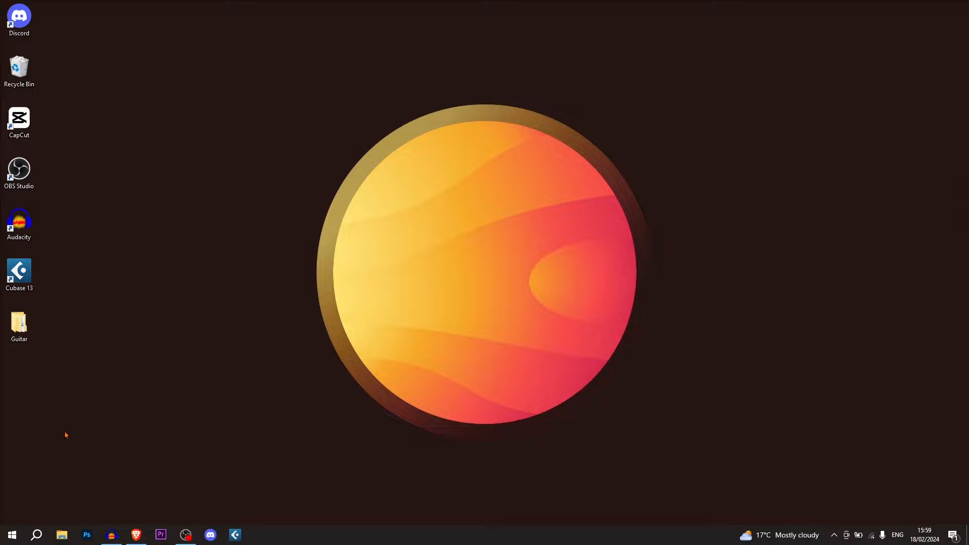
# Type 'microsoft s' into taskbar search so Microsoft Store shows as best match.
pyautogui.click(36, 534)
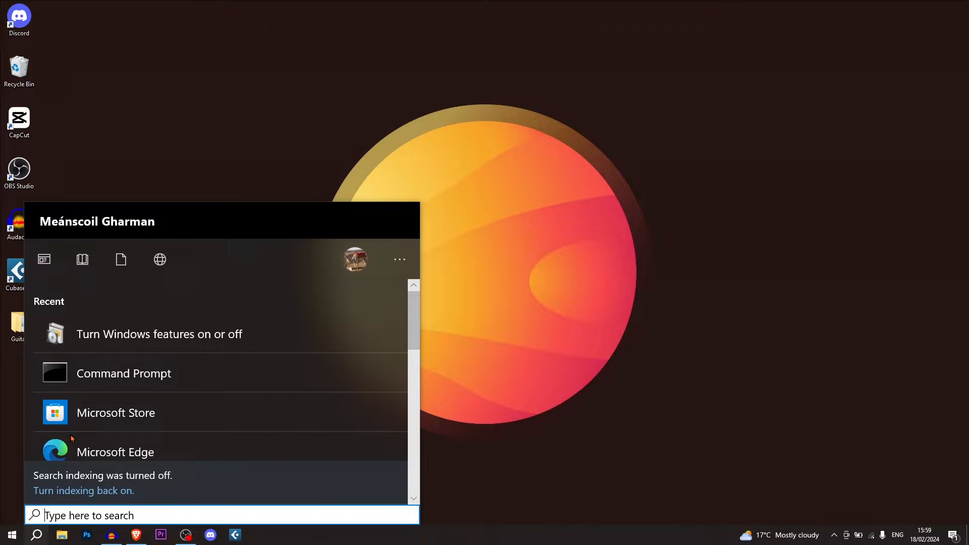
pyautogui.write('microsoft Edge')
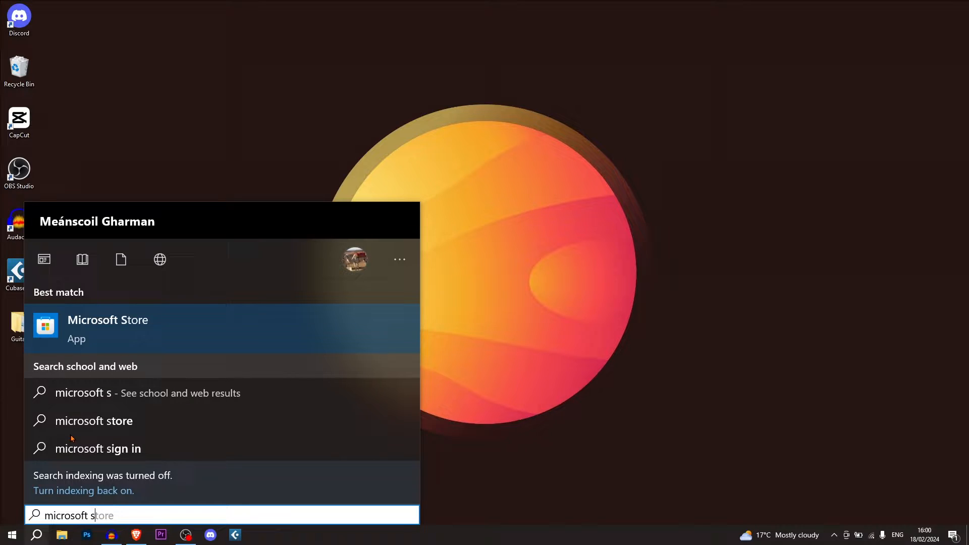
# Launch Microsoft Store, go to the Ubuntu 22.04.3 LTS page, and open Ubuntu.
pyautogui.click(107, 328)
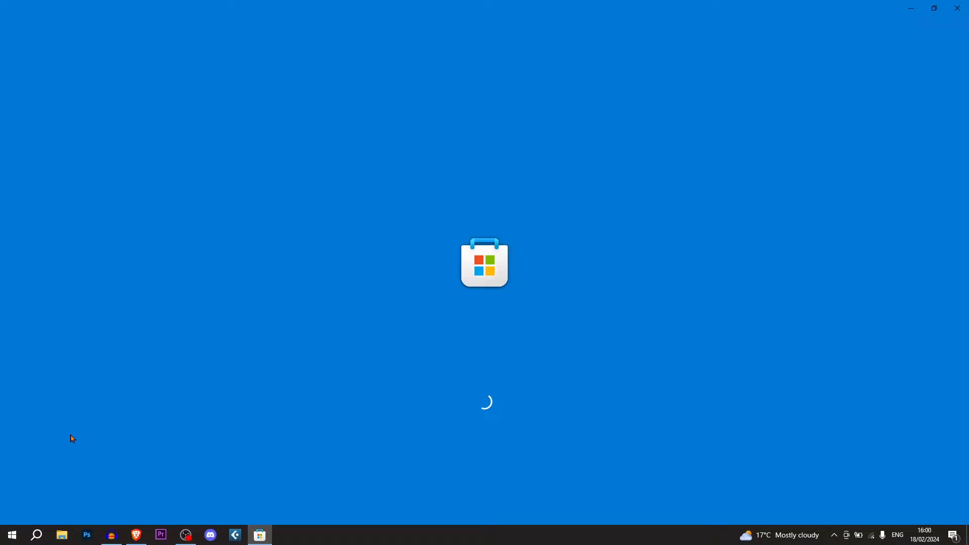
pyautogui.moveTo(346, 127)
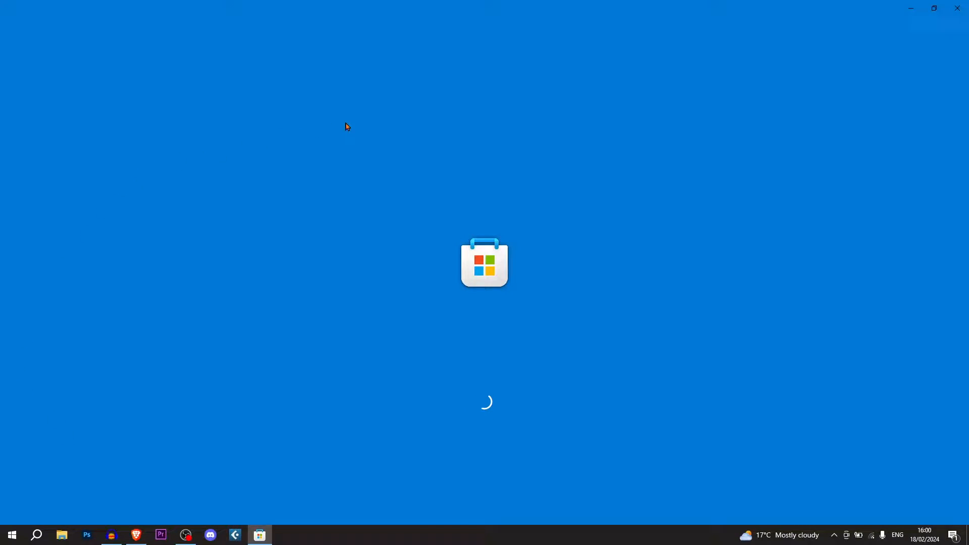
pyautogui.moveTo(303, 194)
pyautogui.write('Ubuntu')
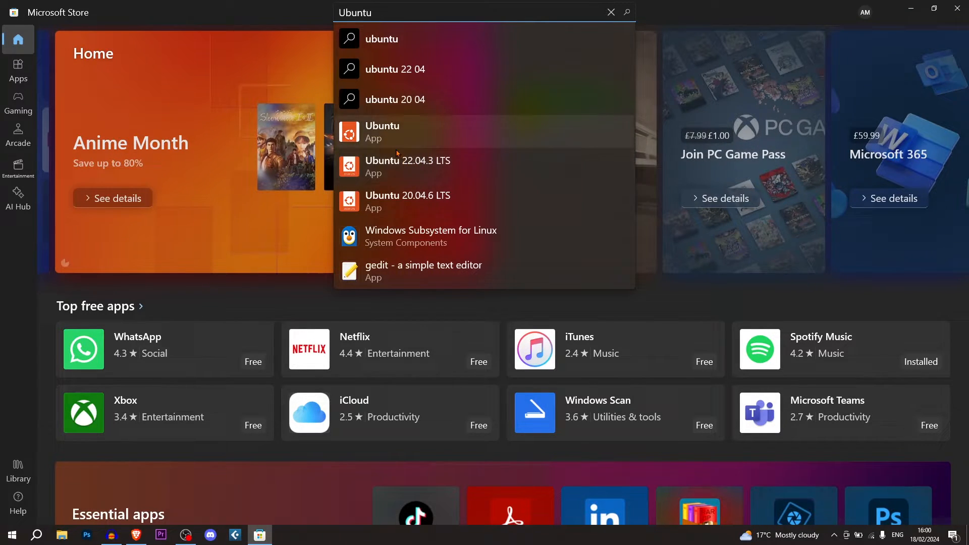
pyautogui.click(407, 166)
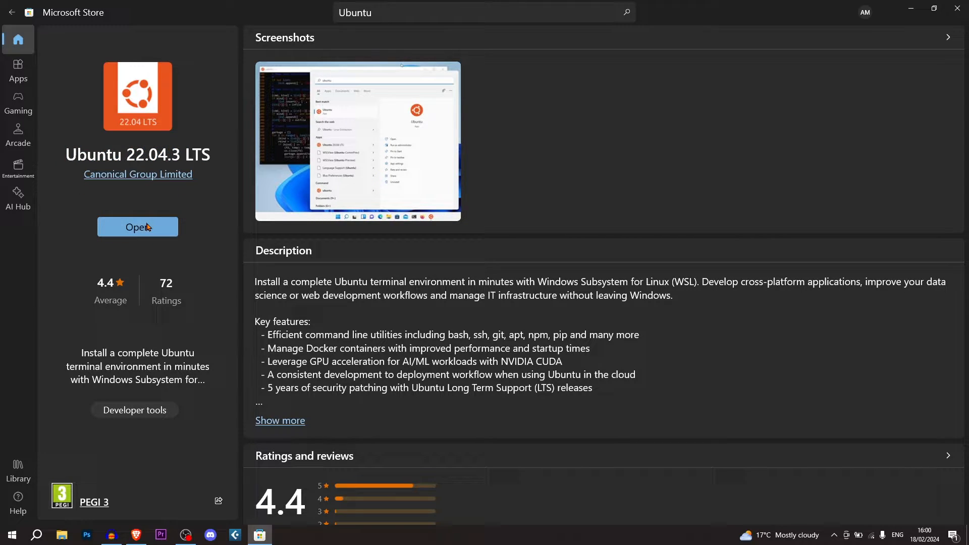
pyautogui.click(137, 226)
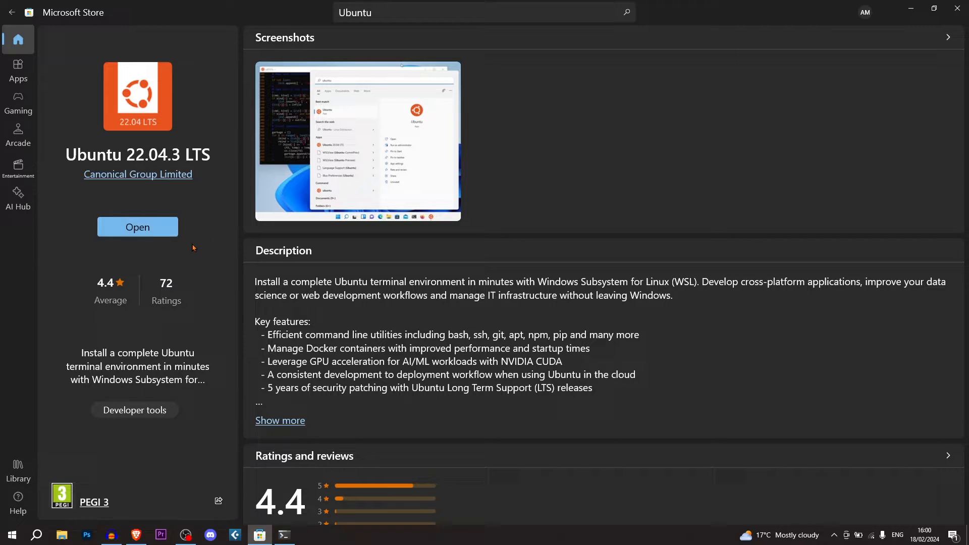
pyautogui.moveTo(117, 177)
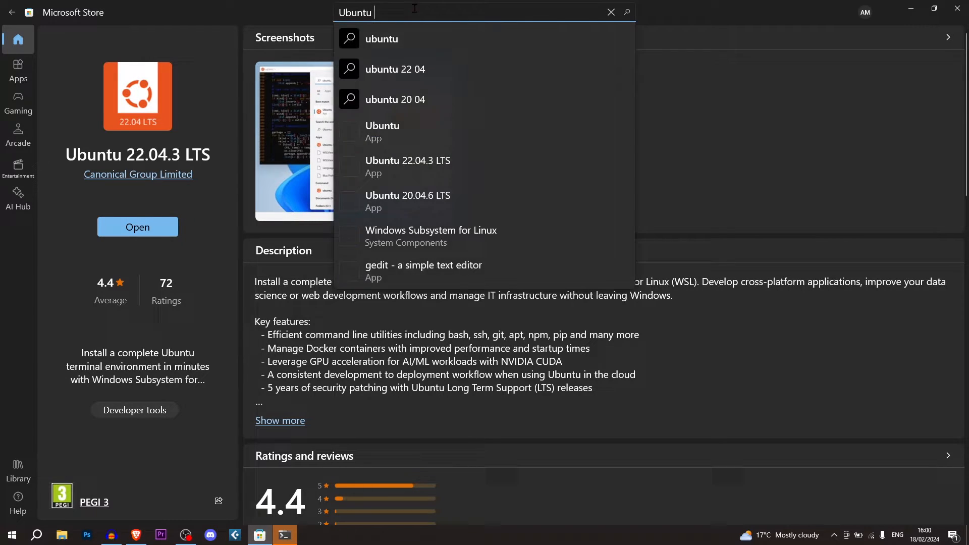
# Search the Store for Windows Terminal, open its page, and launch it.
pyautogui.write('Windows Terminal')
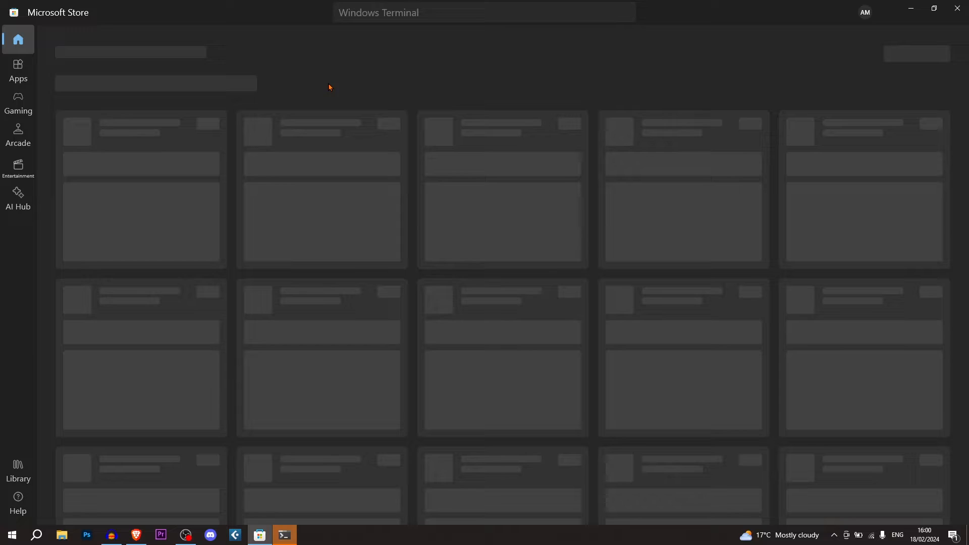
pyautogui.press('Return')
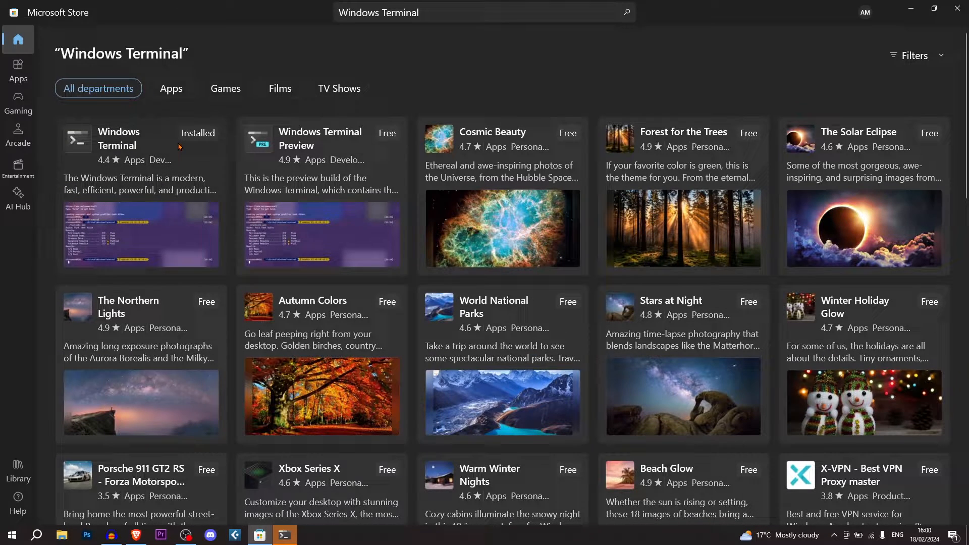
pyautogui.click(119, 139)
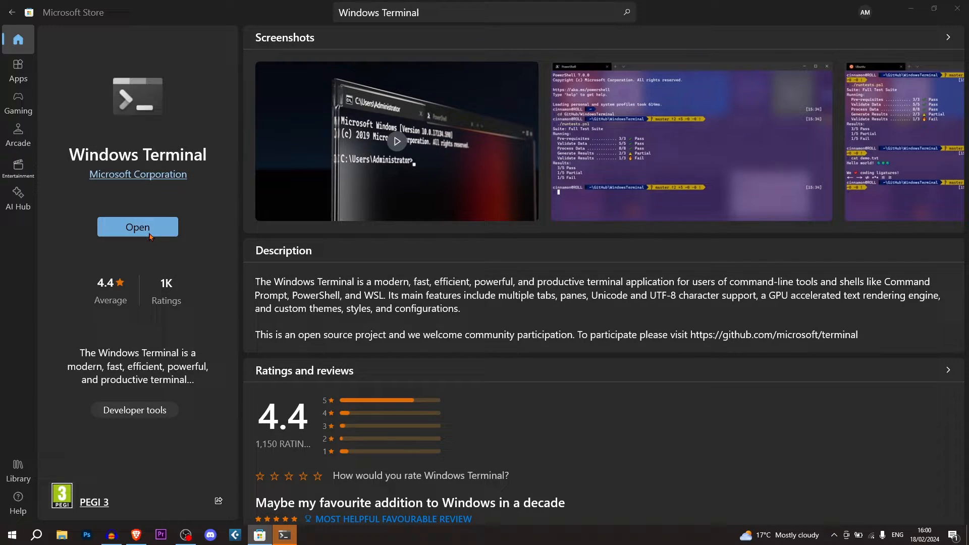
pyautogui.click(137, 227)
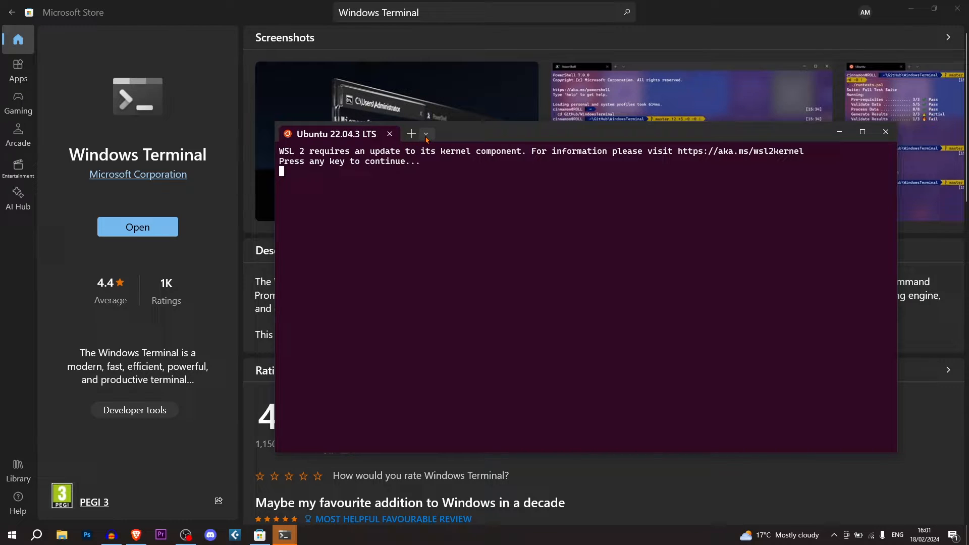
# Keep Ubuntu 22.04.3 LTS as the Terminal's default startup profile and save.
pyautogui.click(425, 134)
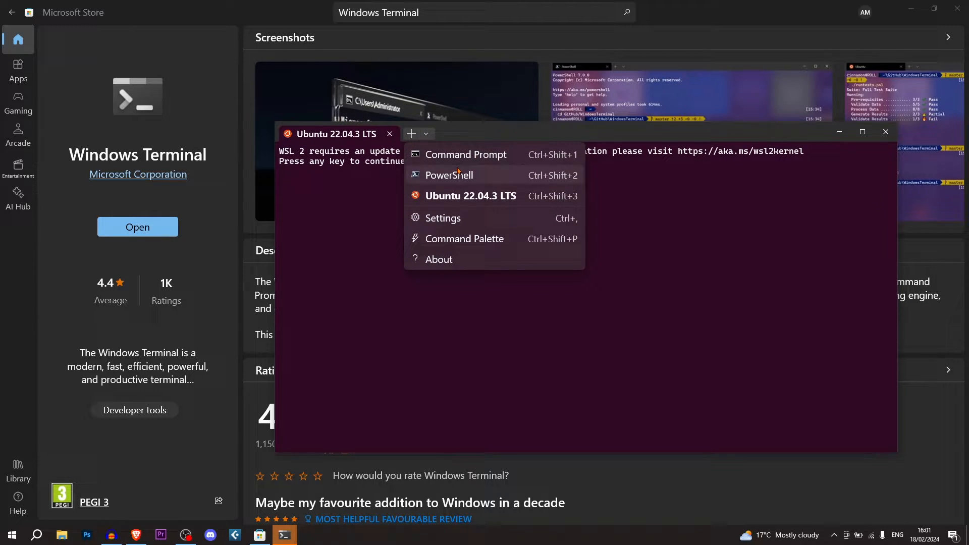
pyautogui.moveTo(442, 218)
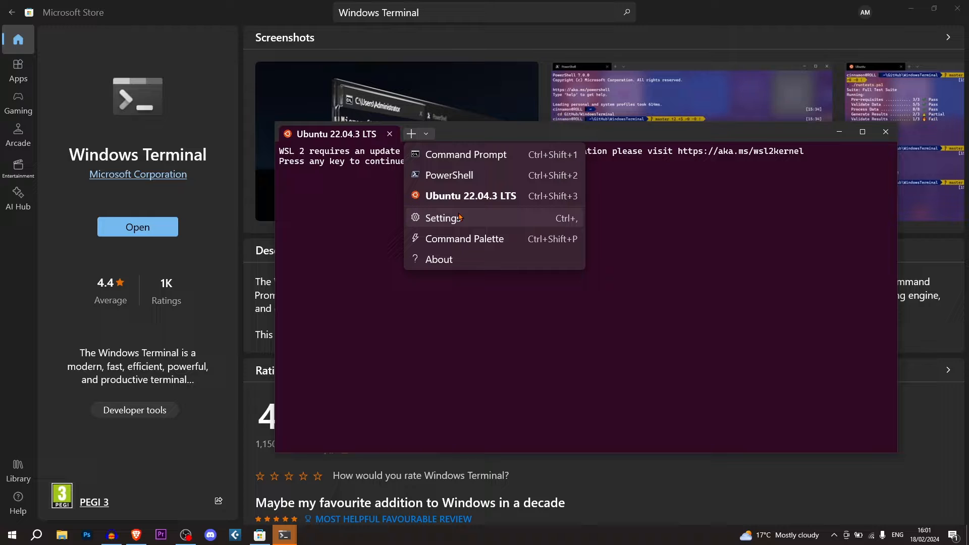
pyautogui.click(441, 217)
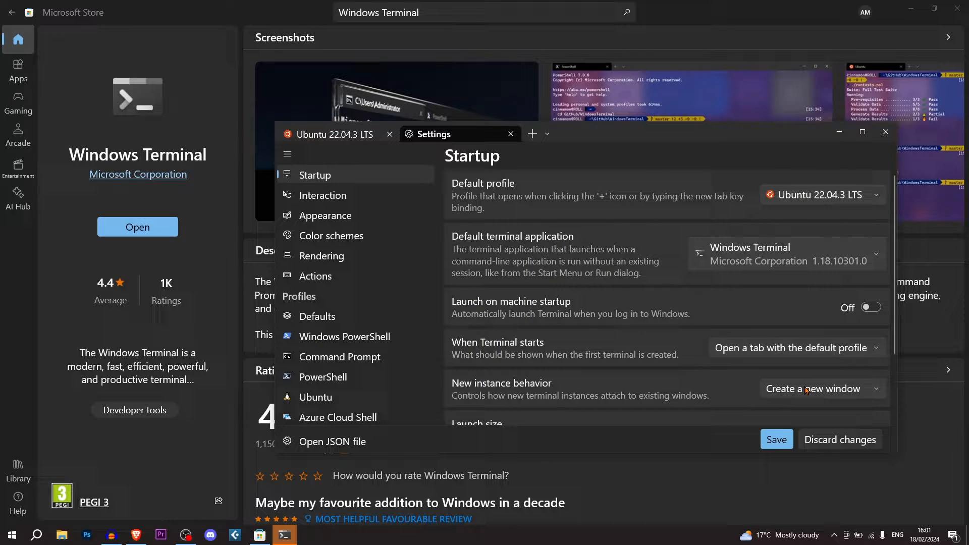
pyautogui.moveTo(514, 137)
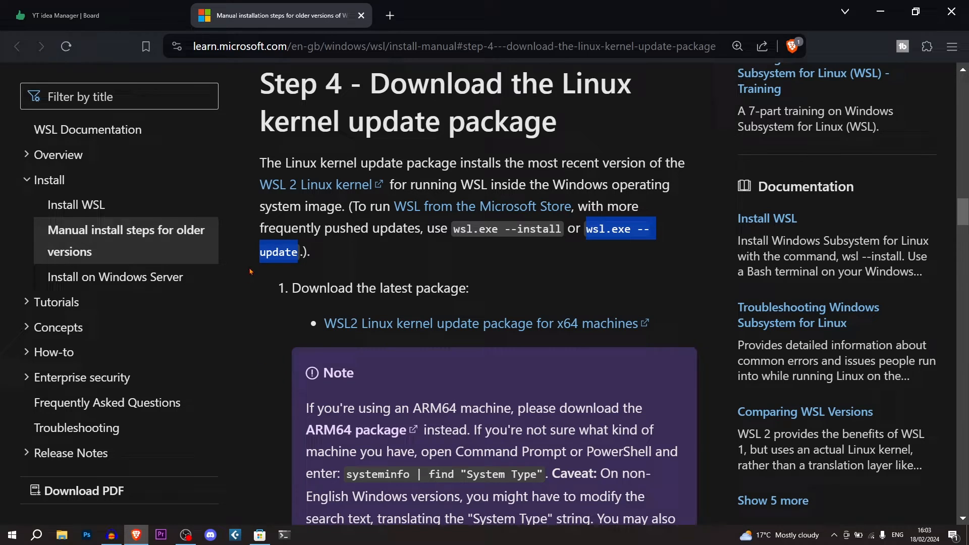
# Run wsl.exe --update in a new Command Prompt tab and approve the UAC prompt.
pyautogui.click(229, 91)
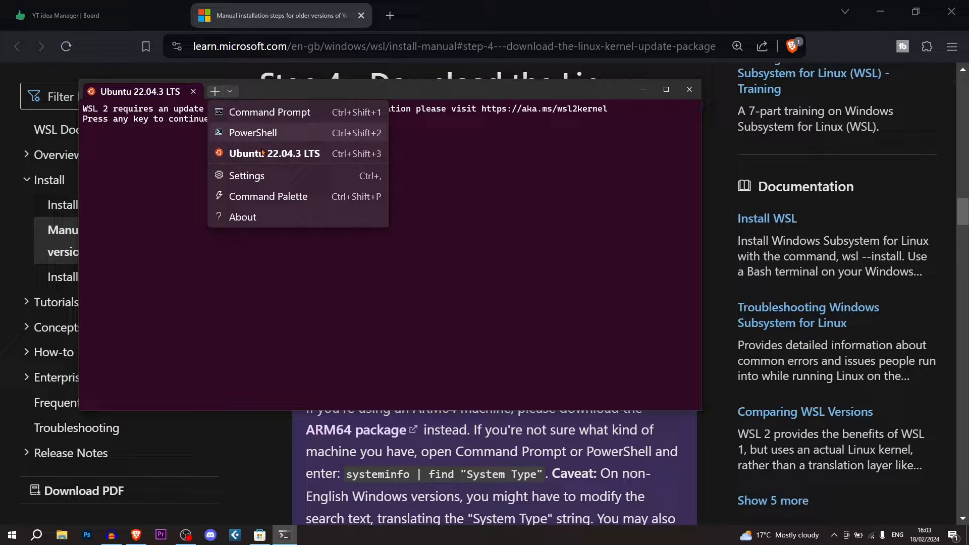
pyautogui.click(272, 112)
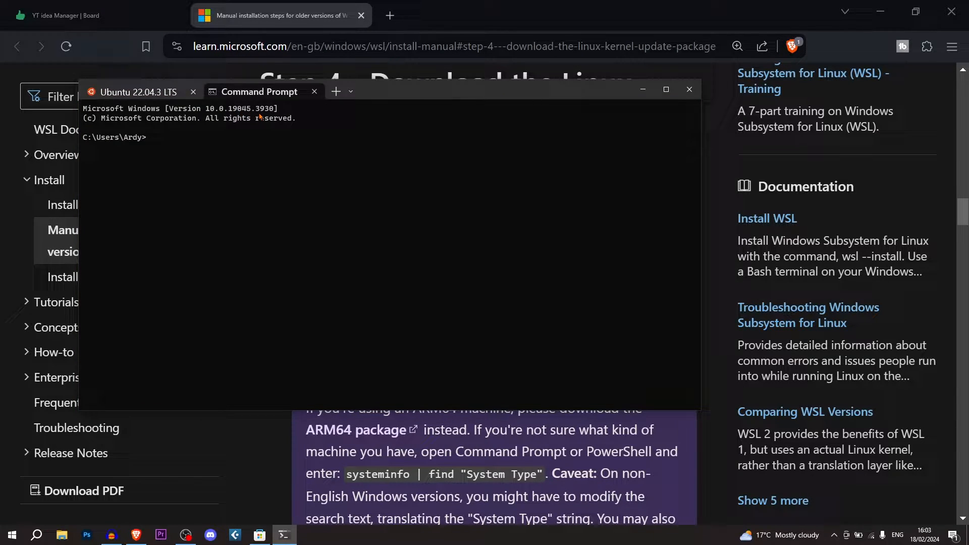
pyautogui.write('wsl.exe --update')
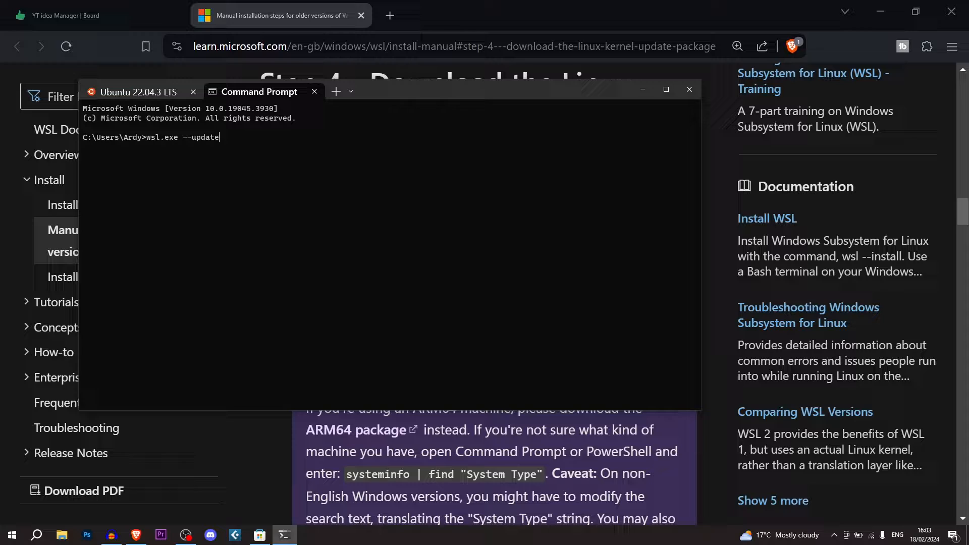
pyautogui.press('Return')
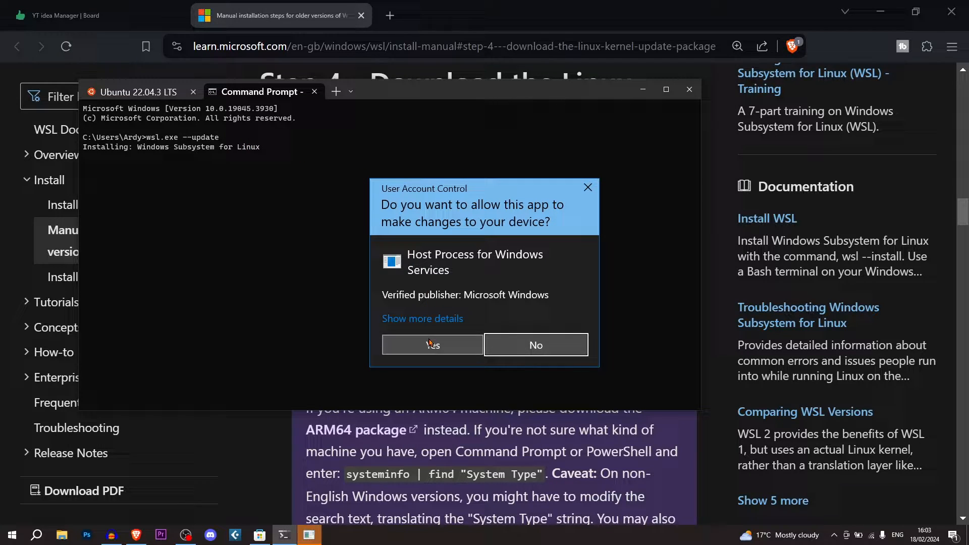
pyautogui.click(431, 344)
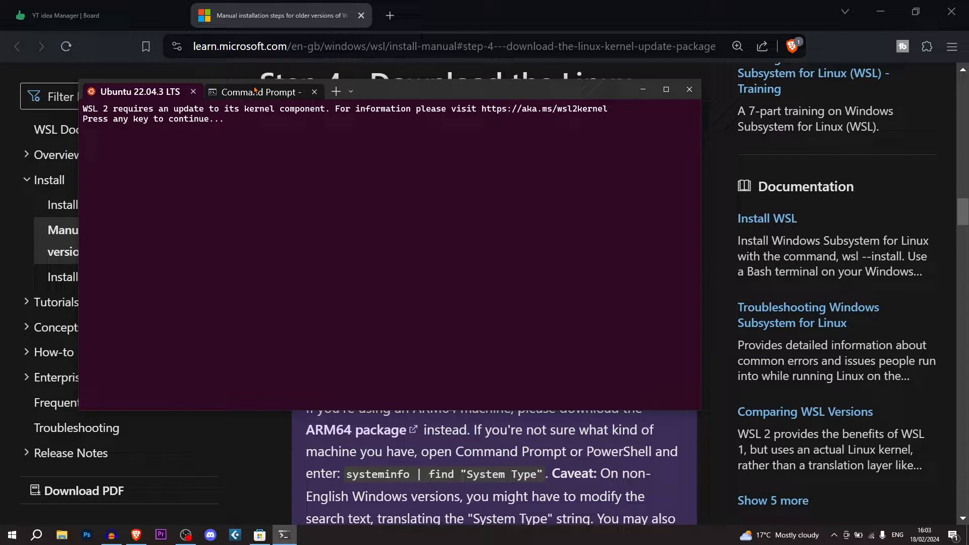
pyautogui.moveTo(259, 91)
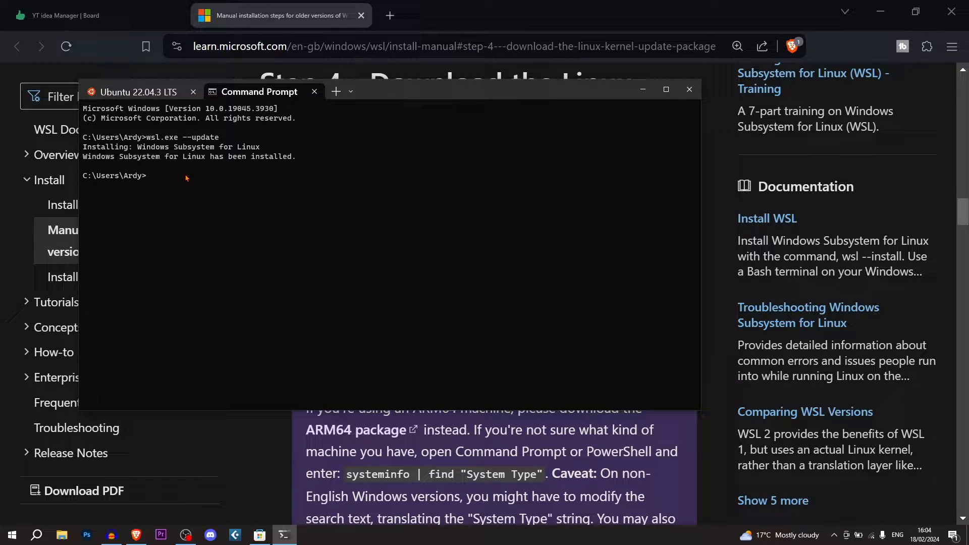
pyautogui.doubleClick(140, 157)
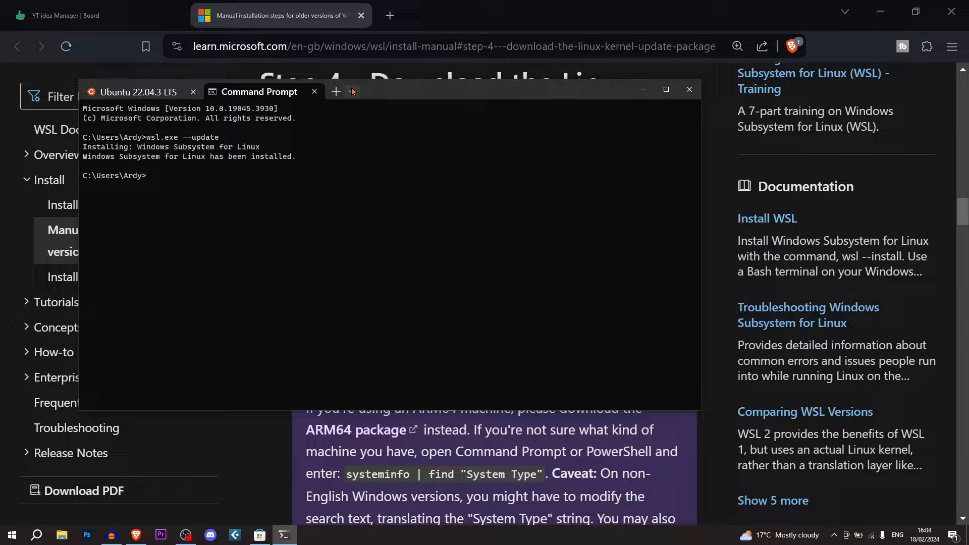
pyautogui.click(351, 91)
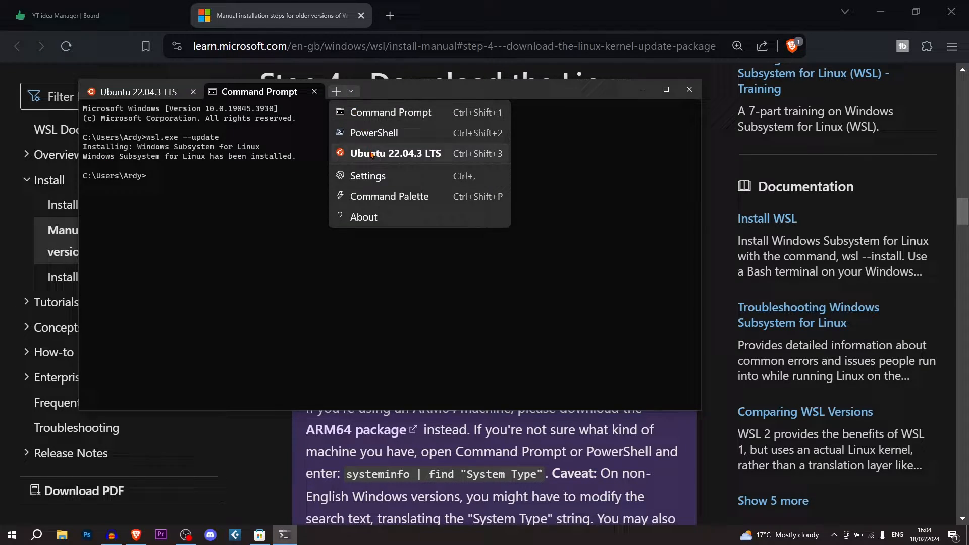
# Open a new Ubuntu 22.04.3 LTS tab from the new-tab dropdown.
pyautogui.click(394, 153)
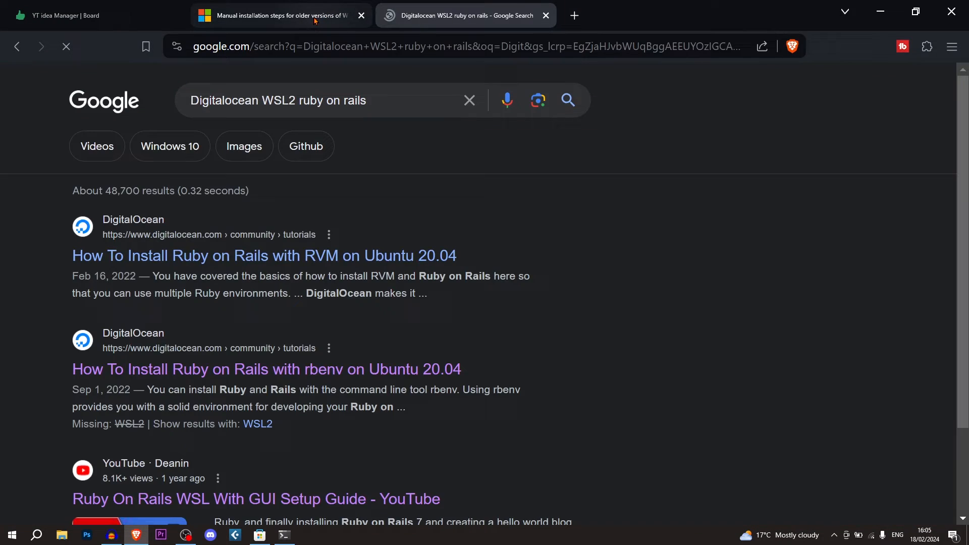
# Open the DigitalOcean rbenv Rails tutorial and copy its apt update and dependency commands.
pyautogui.click(266, 369)
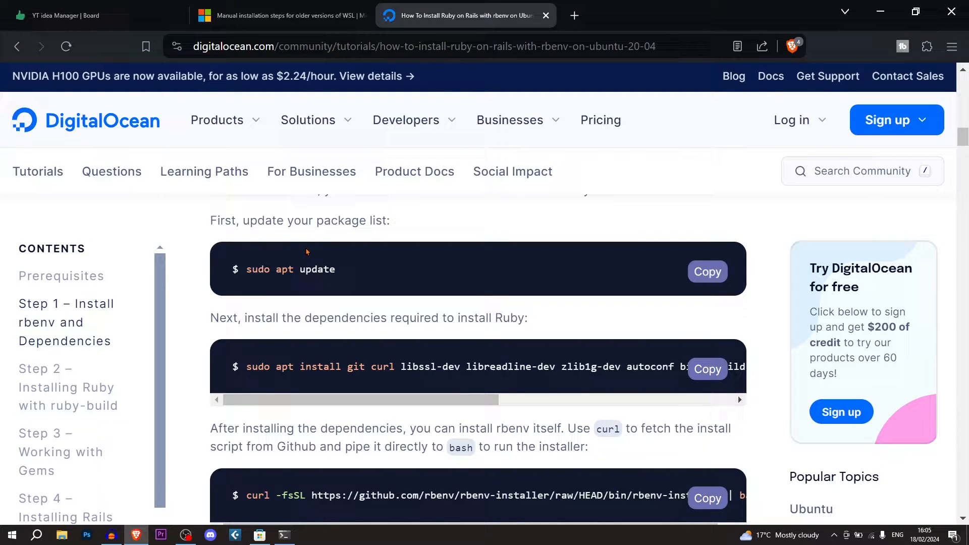
pyautogui.scroll(3)
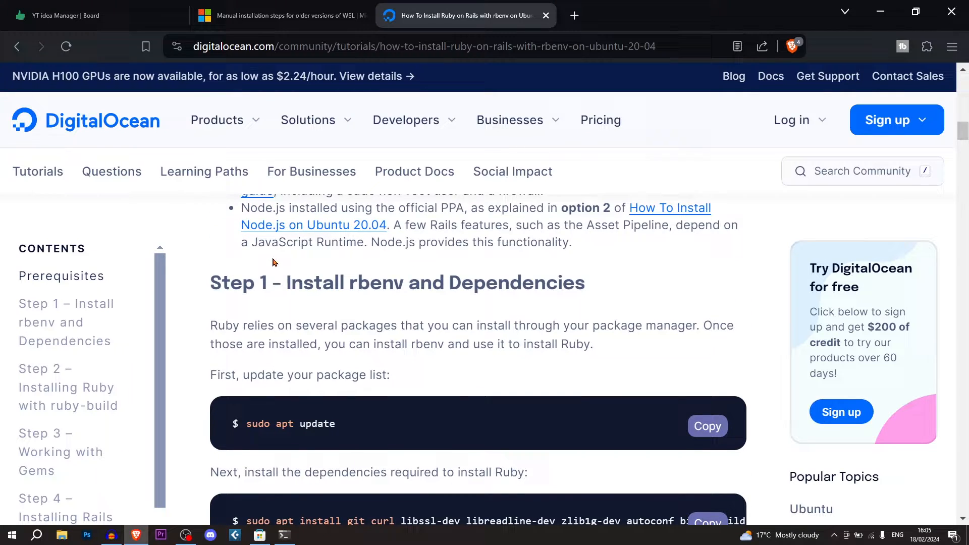
pyautogui.scroll(-3)
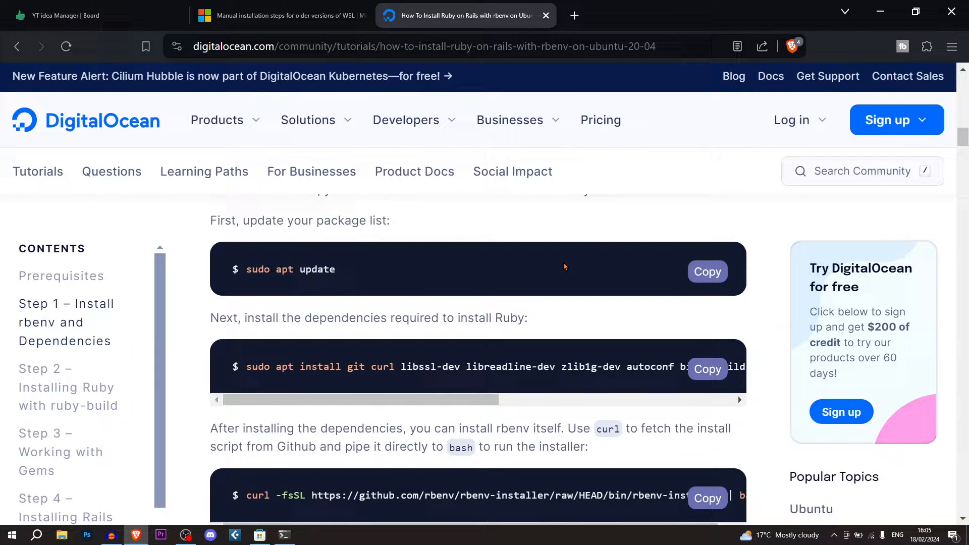
pyautogui.click(706, 271)
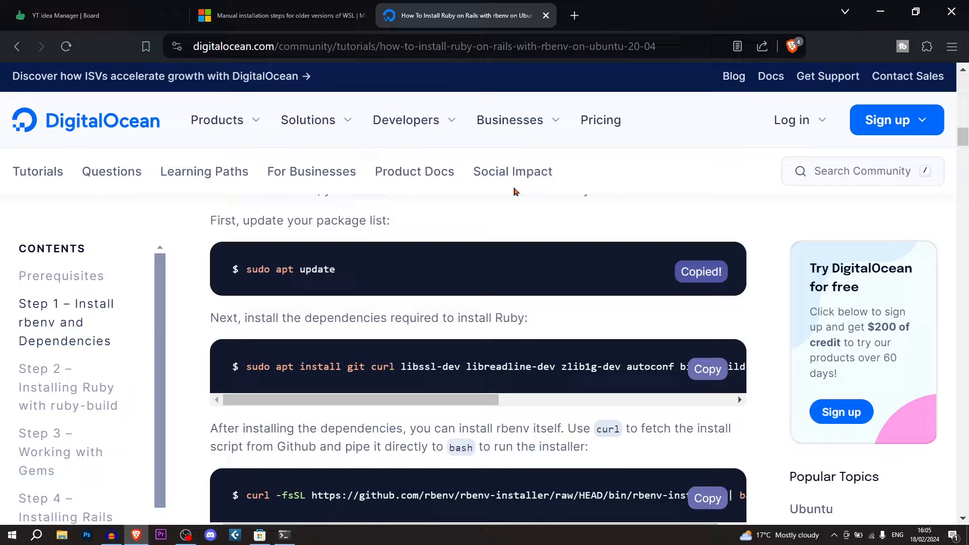
pyautogui.click(283, 535)
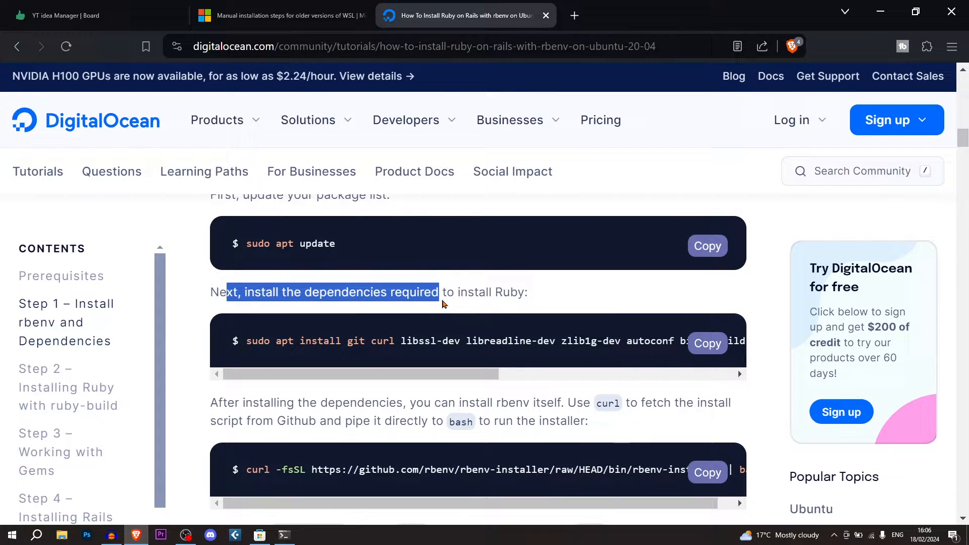
pyautogui.click(707, 343)
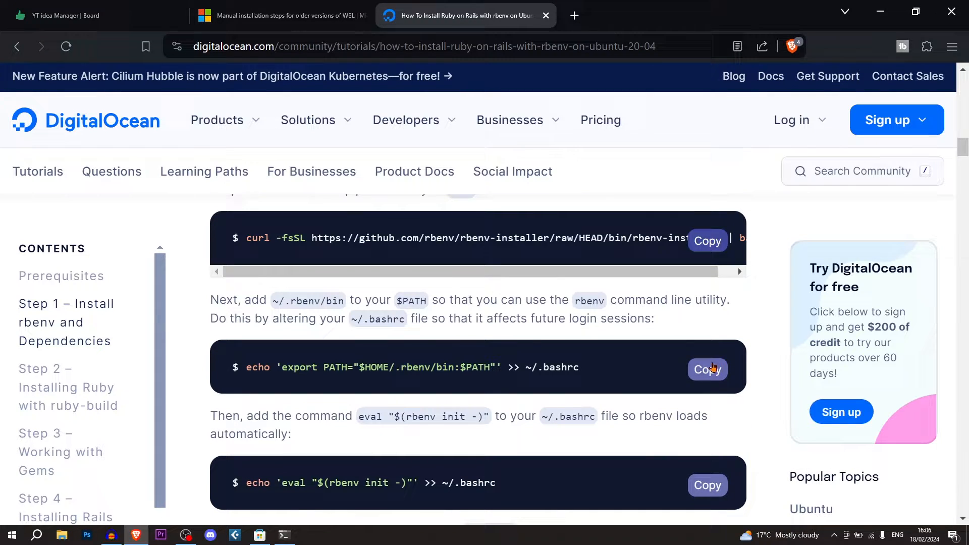
# Copy the rbenv PATH, rbenv init and source commands into the Ubuntu terminal.
pyautogui.click(706, 369)
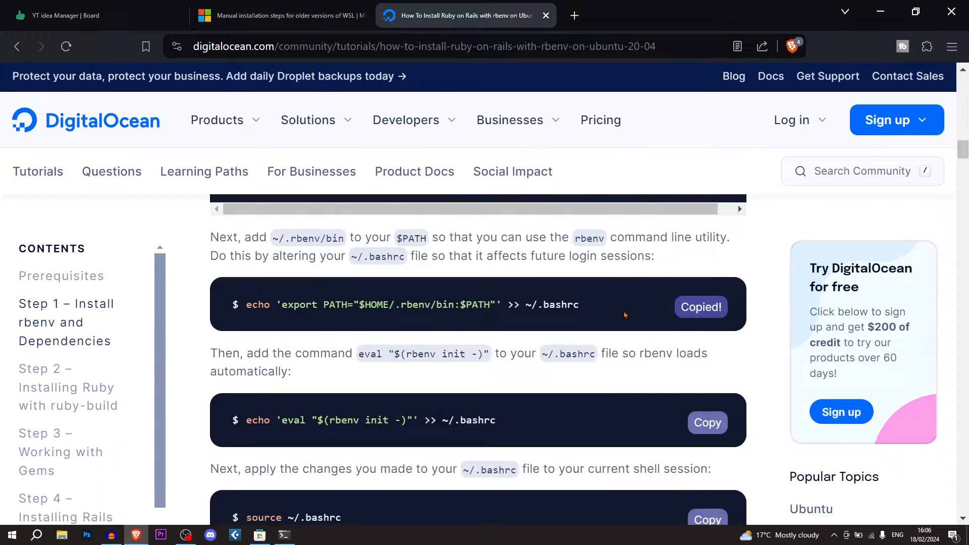
pyautogui.click(707, 422)
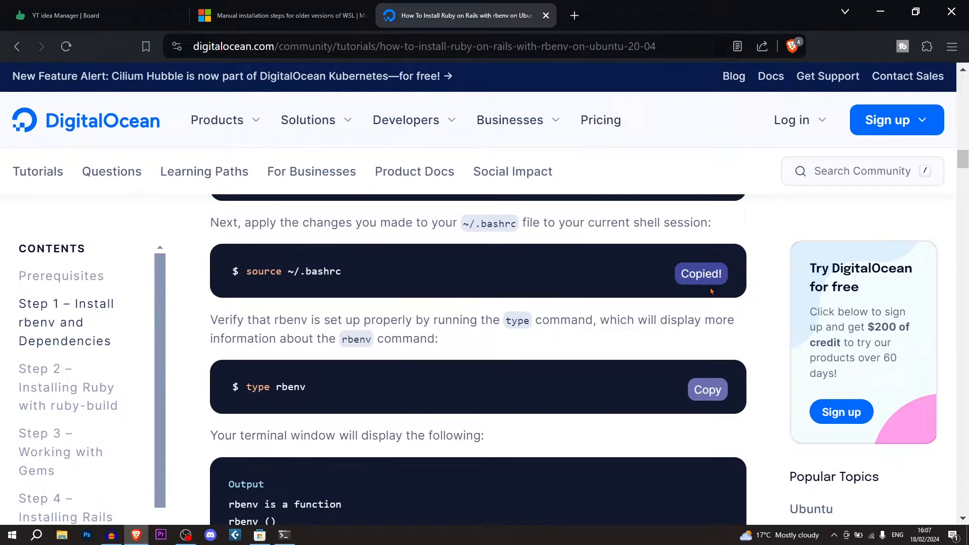
pyautogui.scroll(-3)
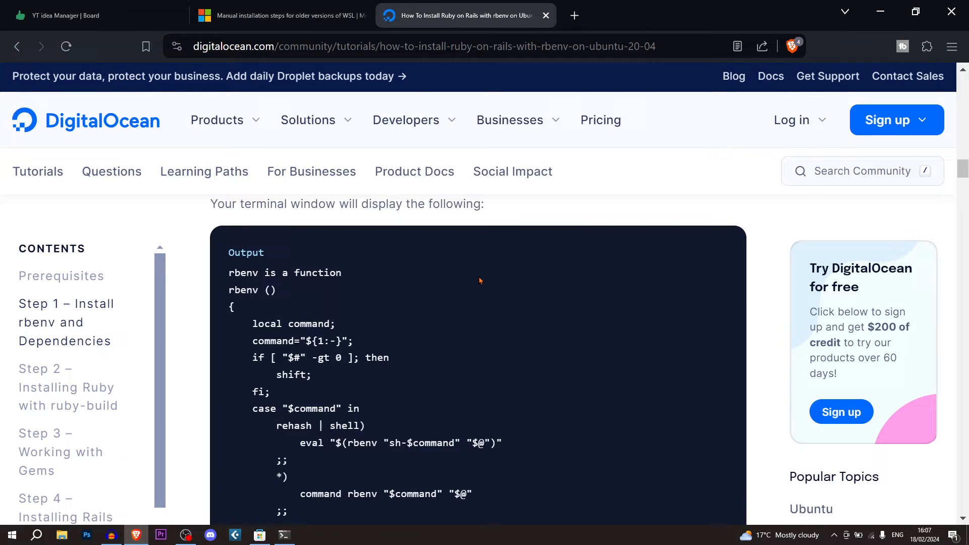
pyautogui.click(283, 535)
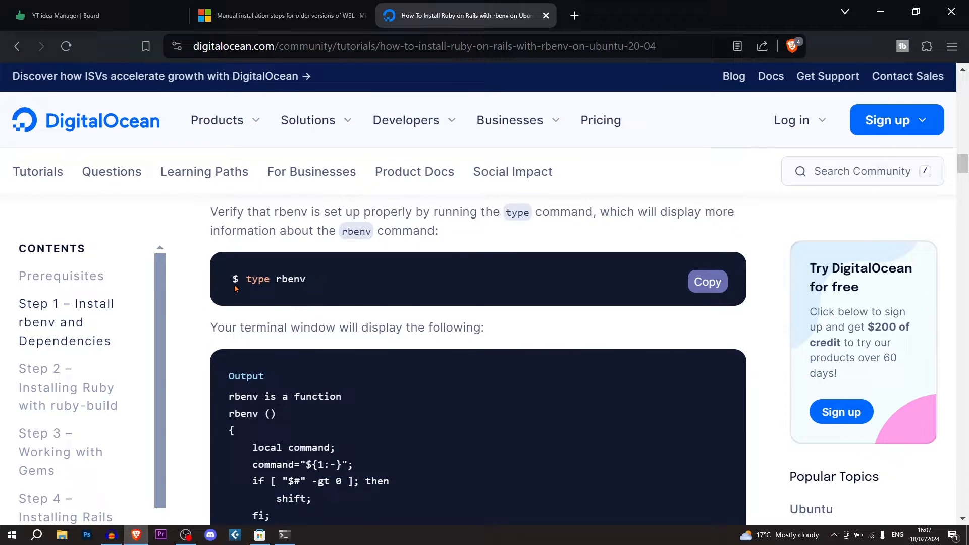
# Confirm rbenv is a shell function and list installable Ruby versions with rbenv install -l.
pyautogui.click(284, 535)
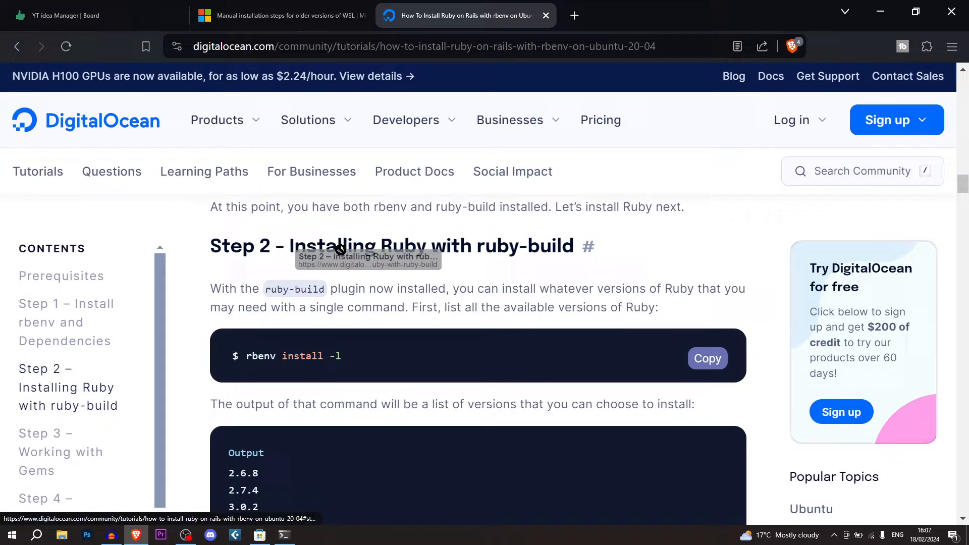
pyautogui.scroll(-3)
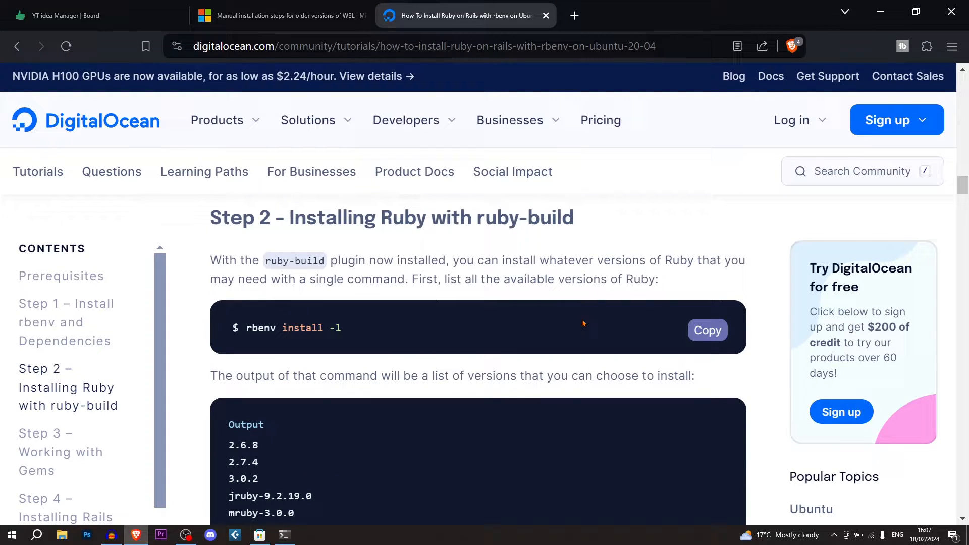
pyautogui.click(284, 535)
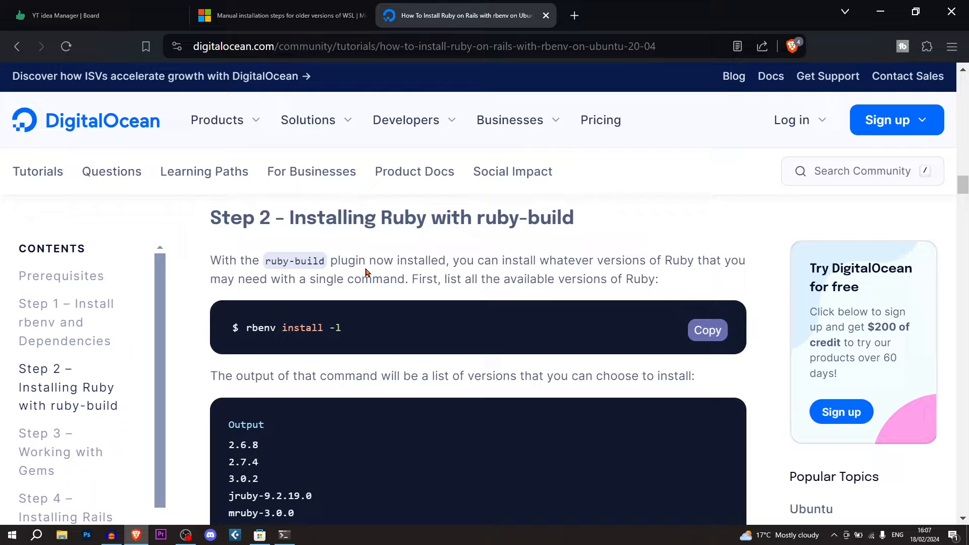
pyautogui.scroll(-3)
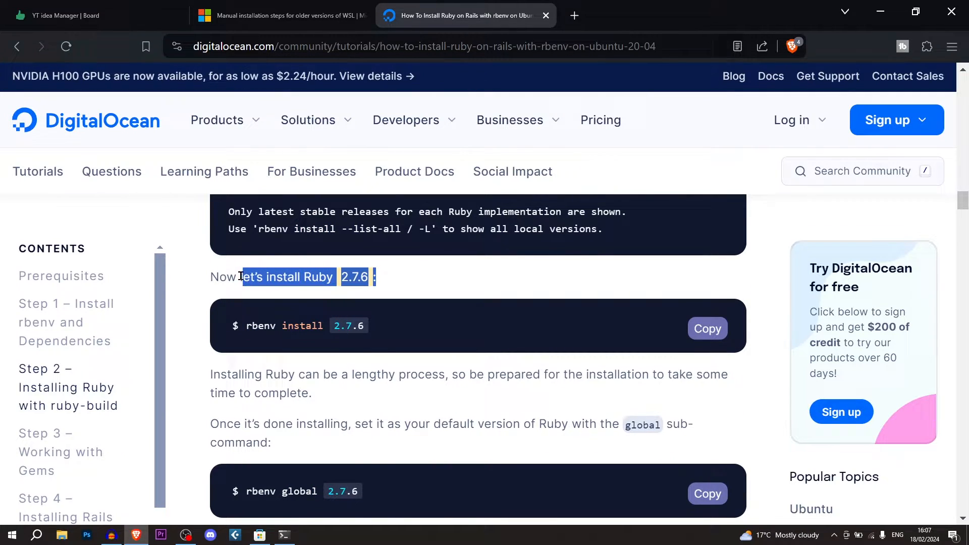
pyautogui.click(284, 534)
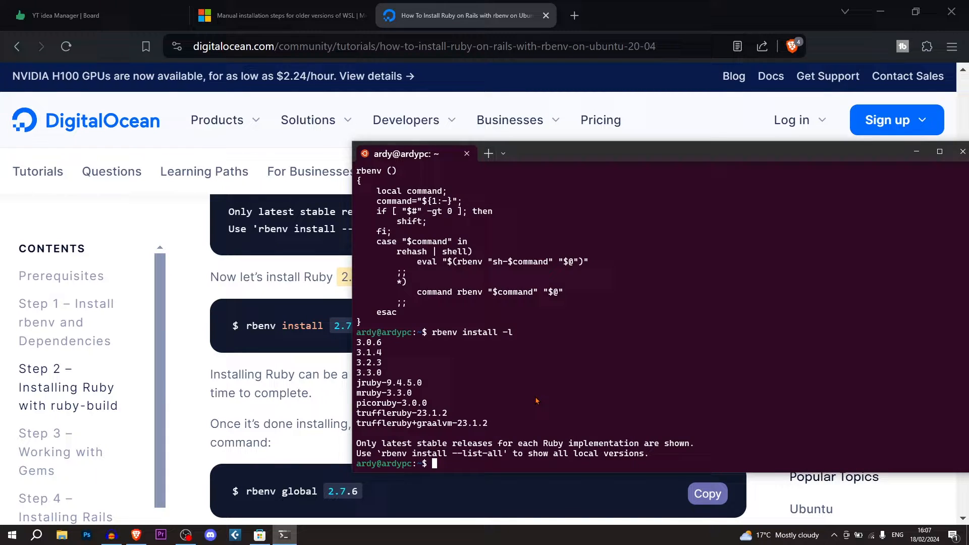
# Run rbenv install 3.3.0 and read DigitalOcean's note that installation takes time.
pyautogui.write('rbenv install')
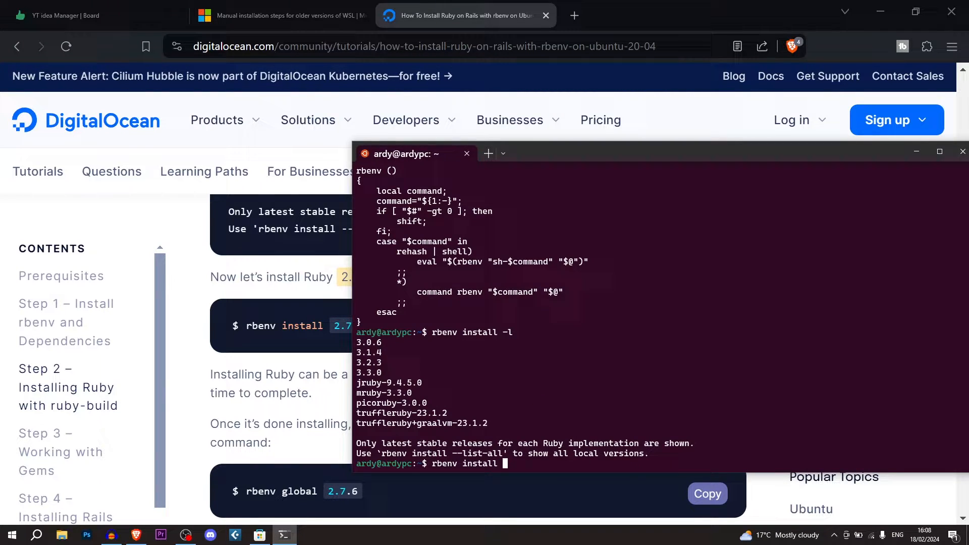
pyautogui.moveTo(535, 400)
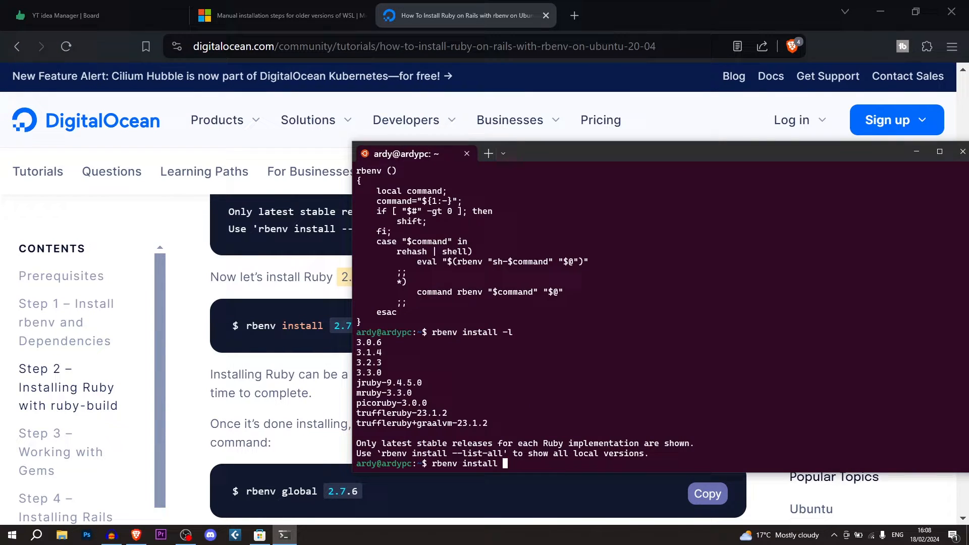
pyautogui.write('3.3.0')
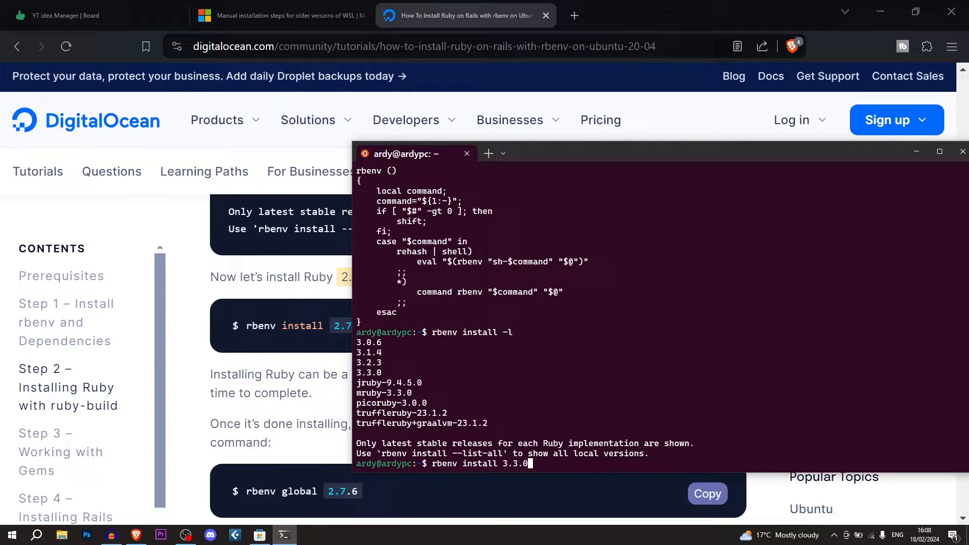
pyautogui.press('Return')
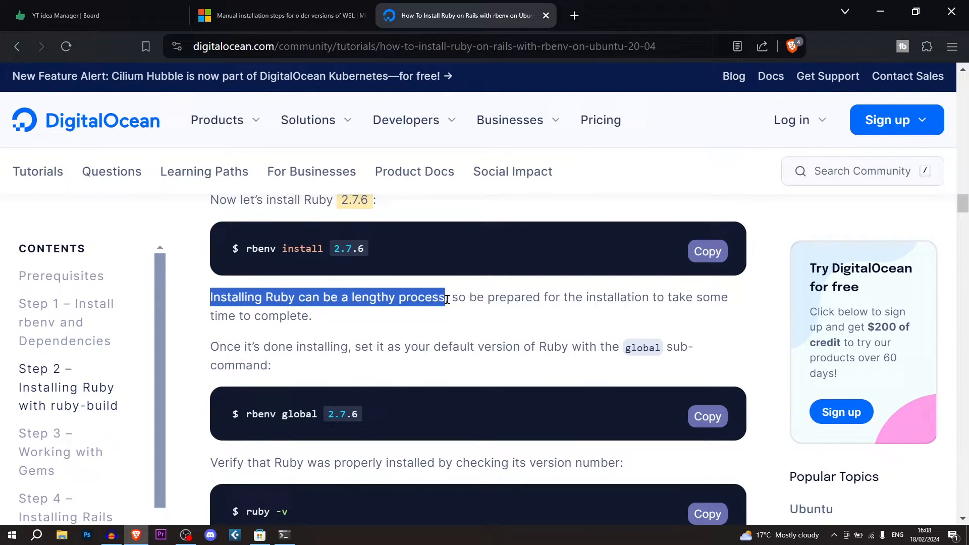
pyautogui.click(460, 298)
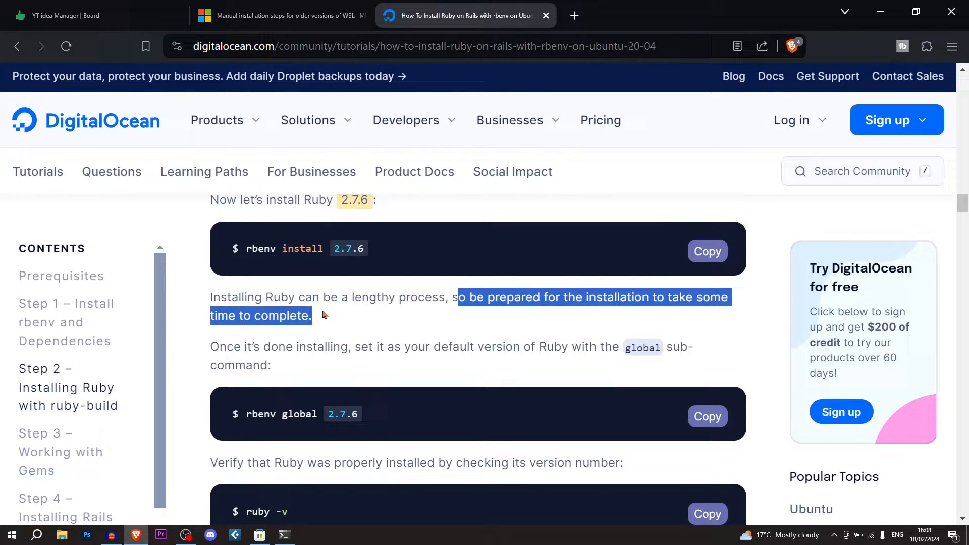
pyautogui.click(283, 534)
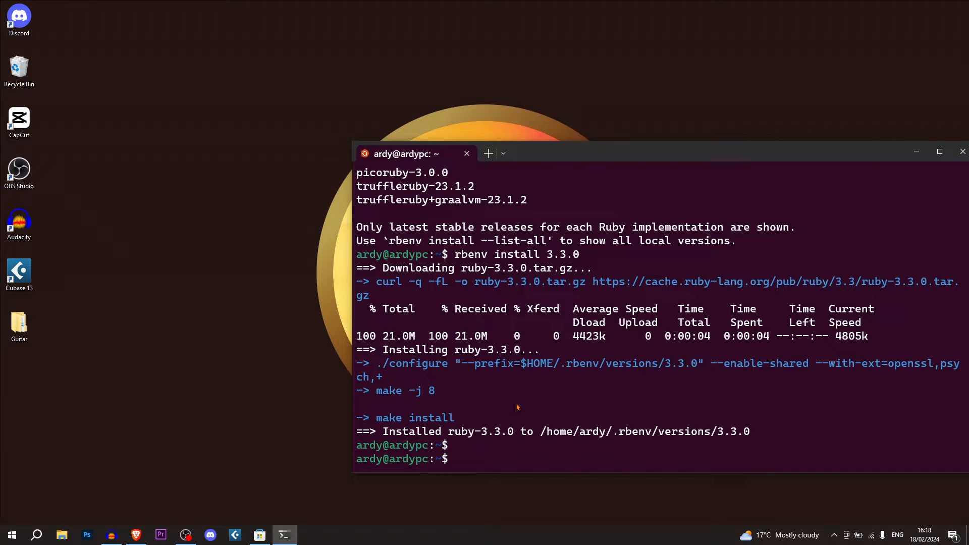
pyautogui.moveTo(509, 455)
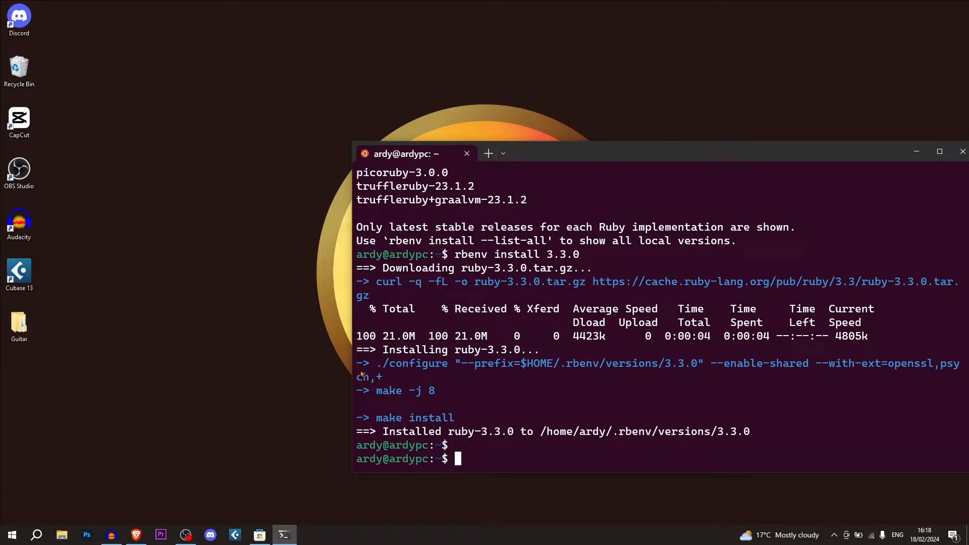
# Install Rails with gem, then check versions: Rails 7.1.3, Ruby 3.1.2.
pyautogui.write('gem install rails')
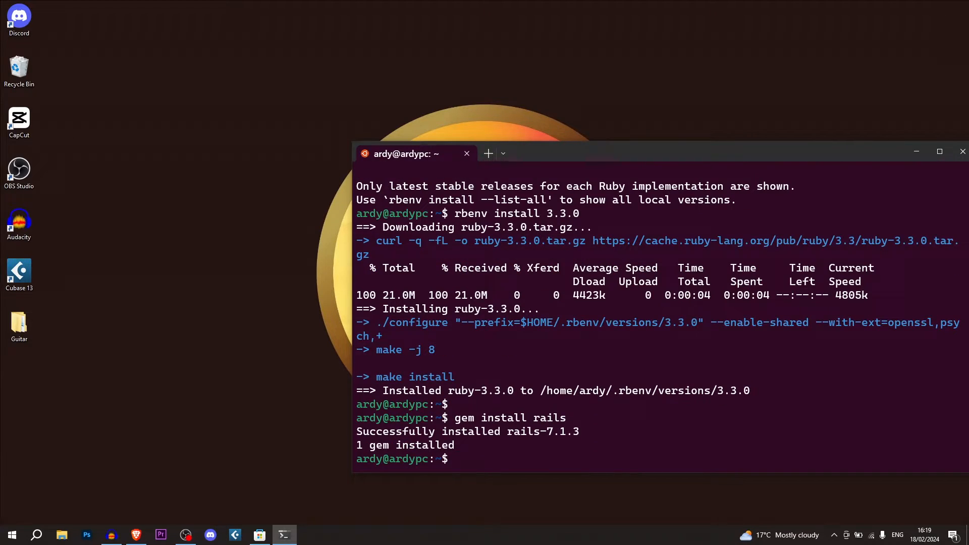
pyautogui.moveTo(580, 411)
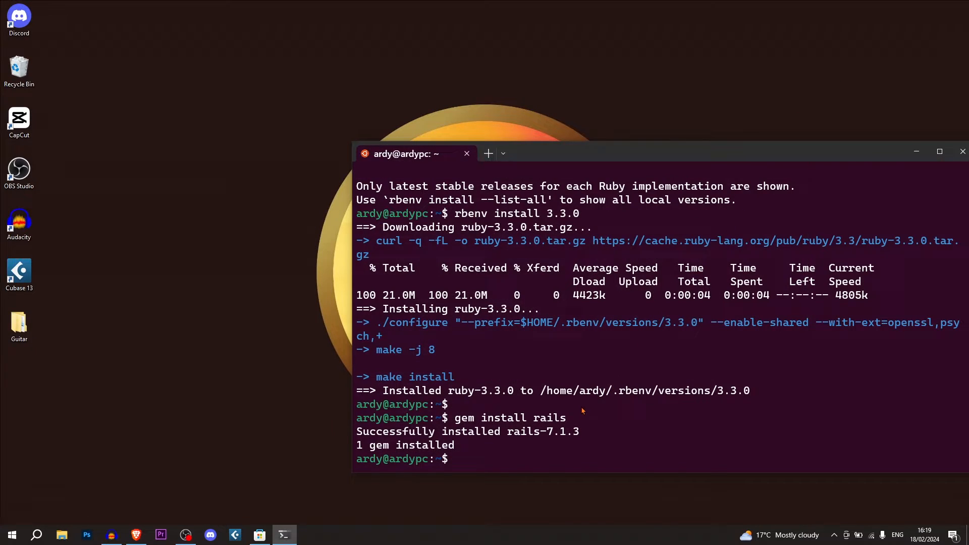
pyautogui.moveTo(555, 352)
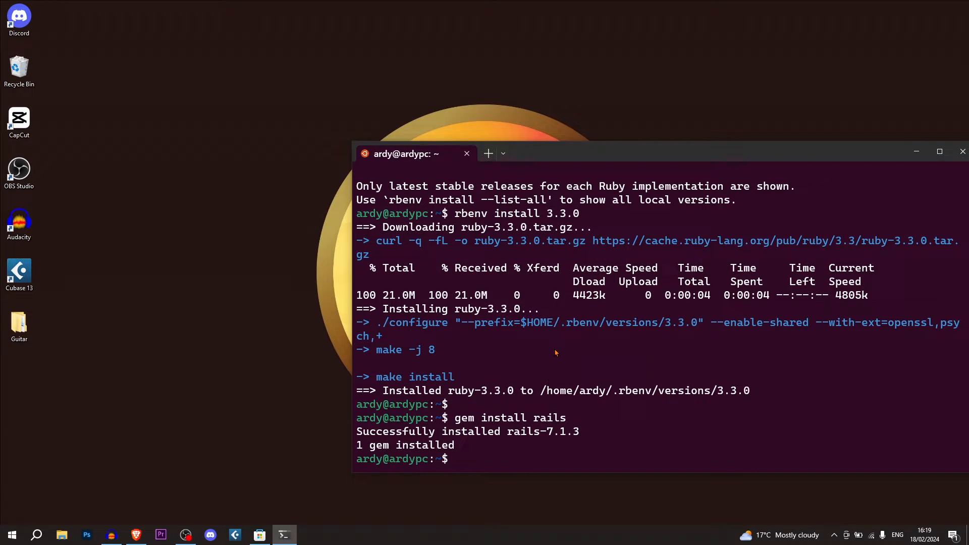
pyautogui.write('ruby -v')
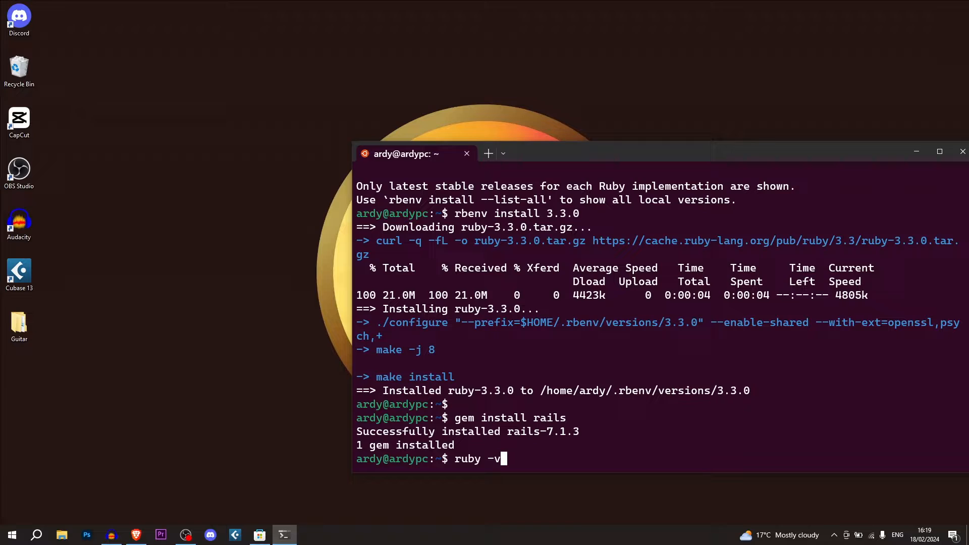
pyautogui.press('Return')
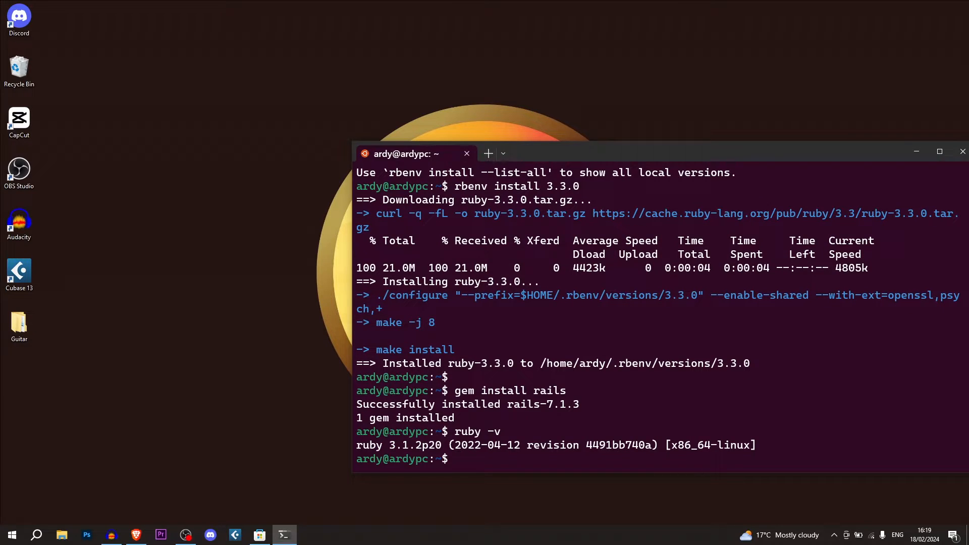
pyautogui.write('rails -v')
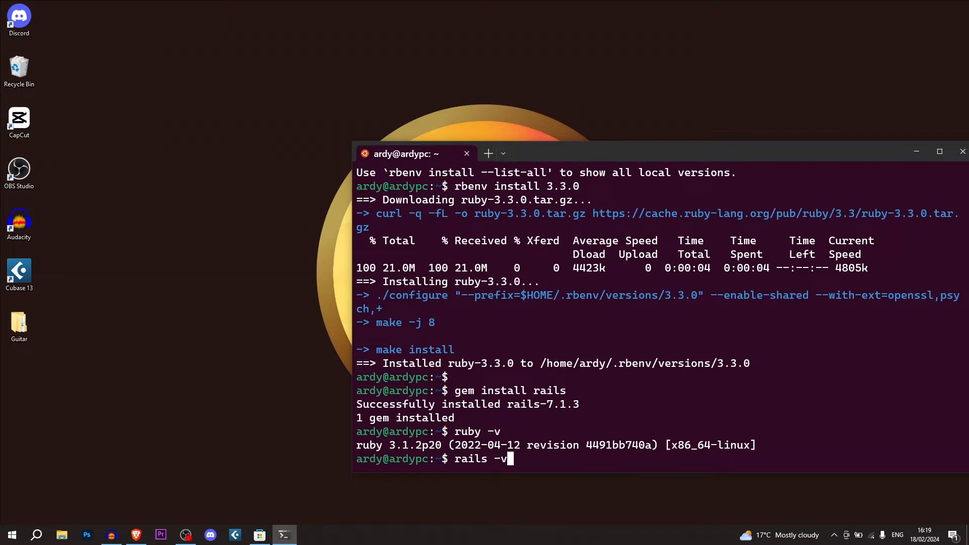
pyautogui.press('Return')
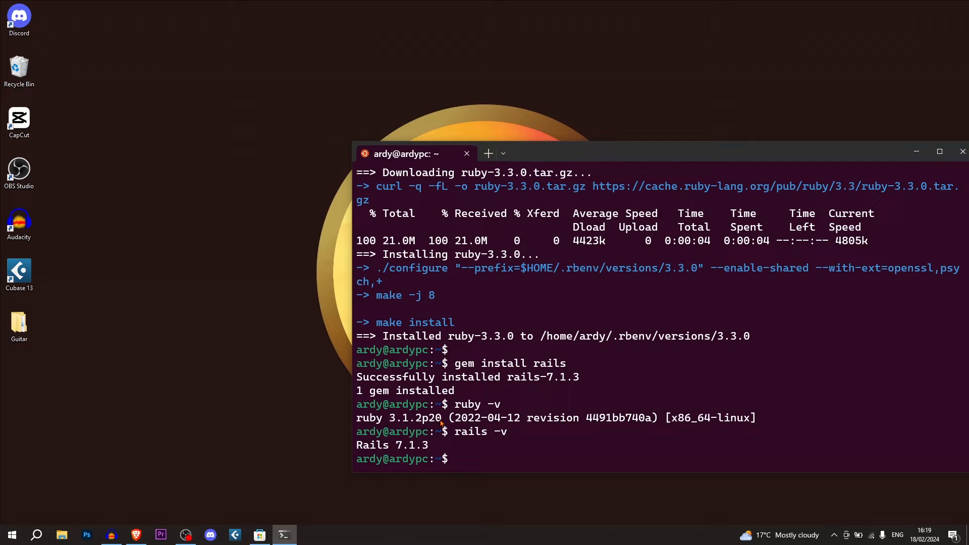
pyautogui.doubleClick(413, 418)
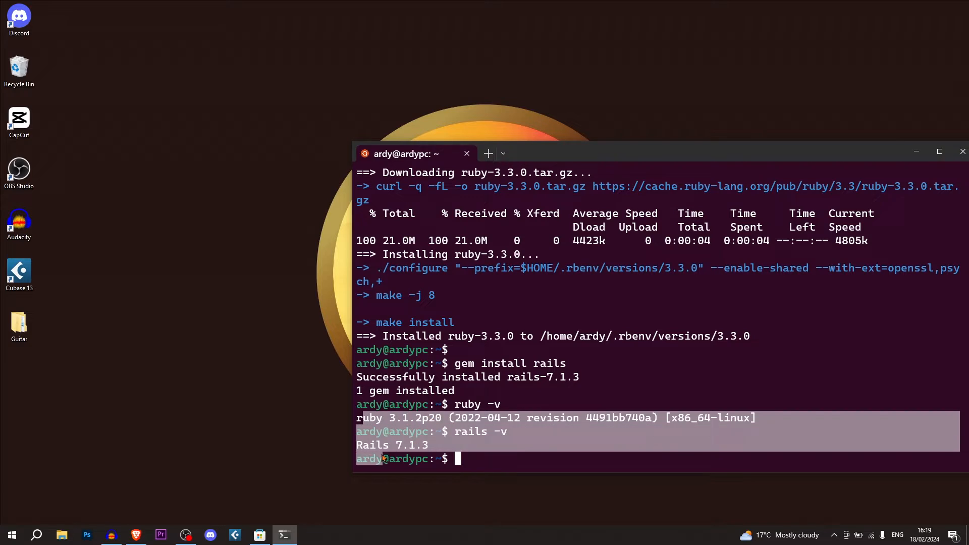
pyautogui.click(135, 535)
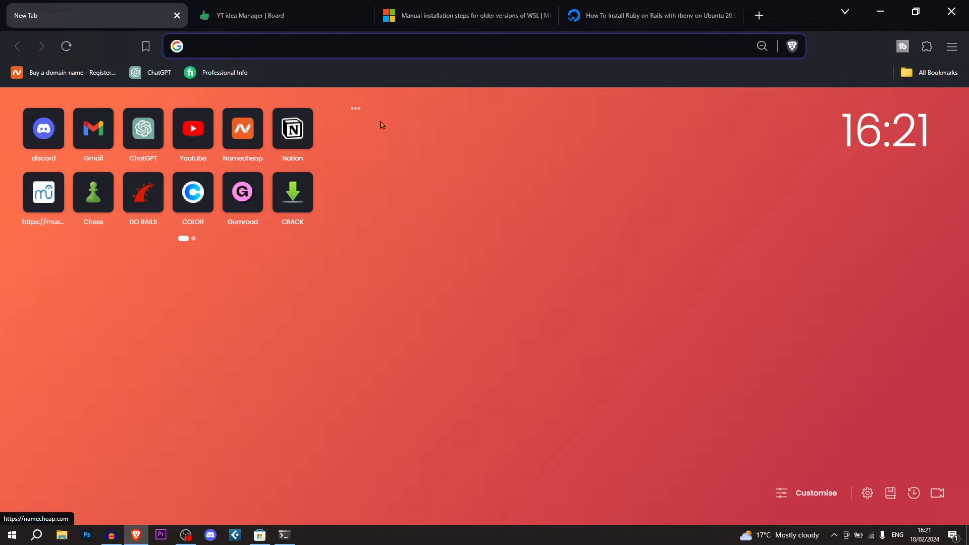
pyautogui.moveTo(432, 135)
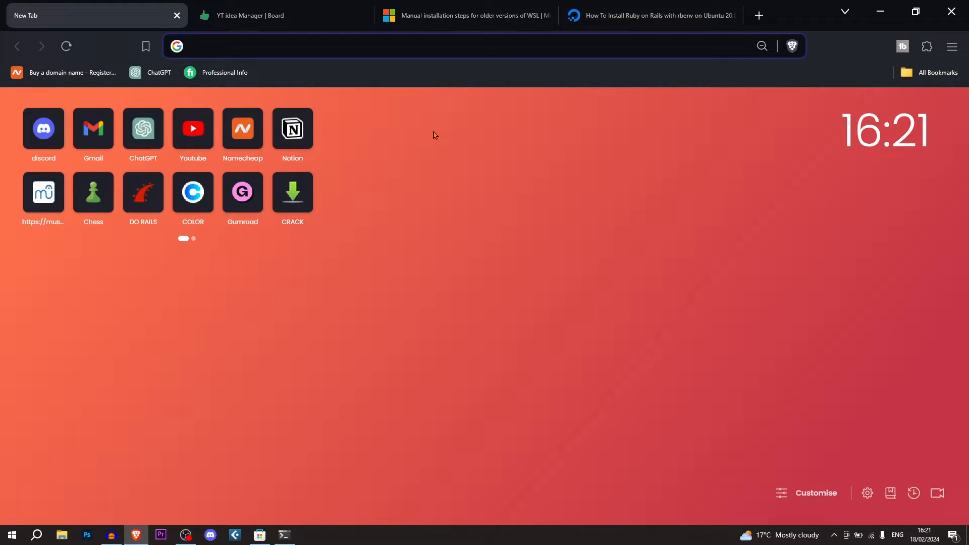
# Search Git for Windows and check the Git-2.43.0-64-bit.exe download in Brave's history.
pyautogui.write('Git for wind')
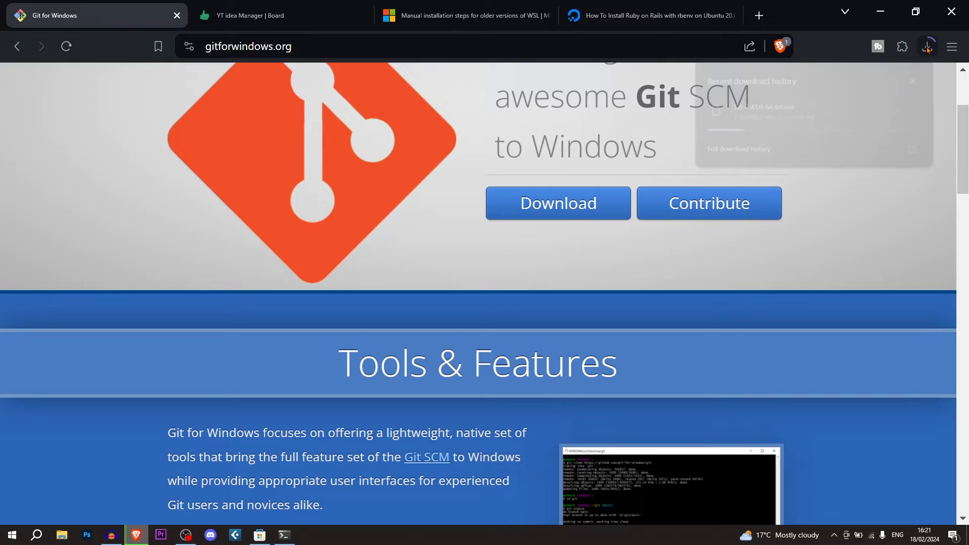
pyautogui.click(927, 45)
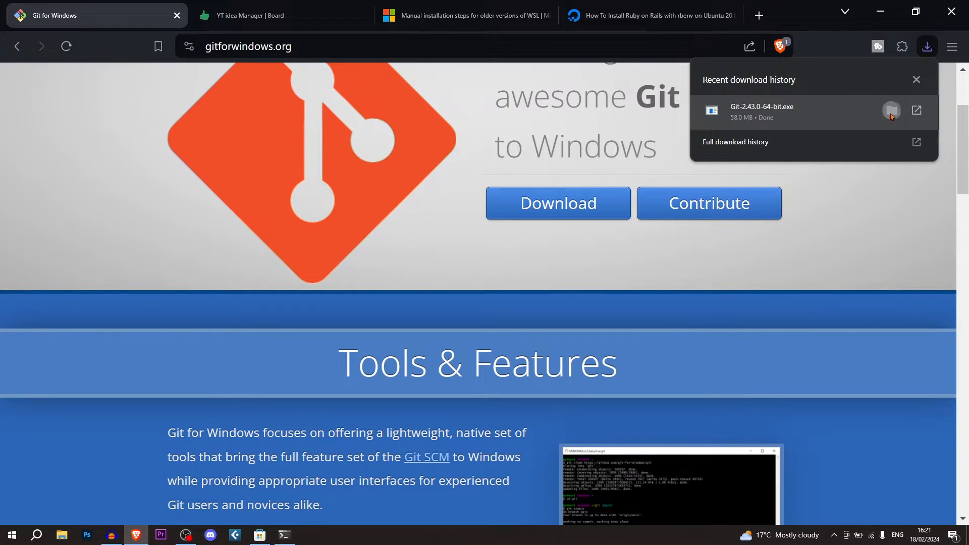
# Show Git-2.43.0-64-bit.exe in Downloads and run the installer.
pyautogui.click(890, 112)
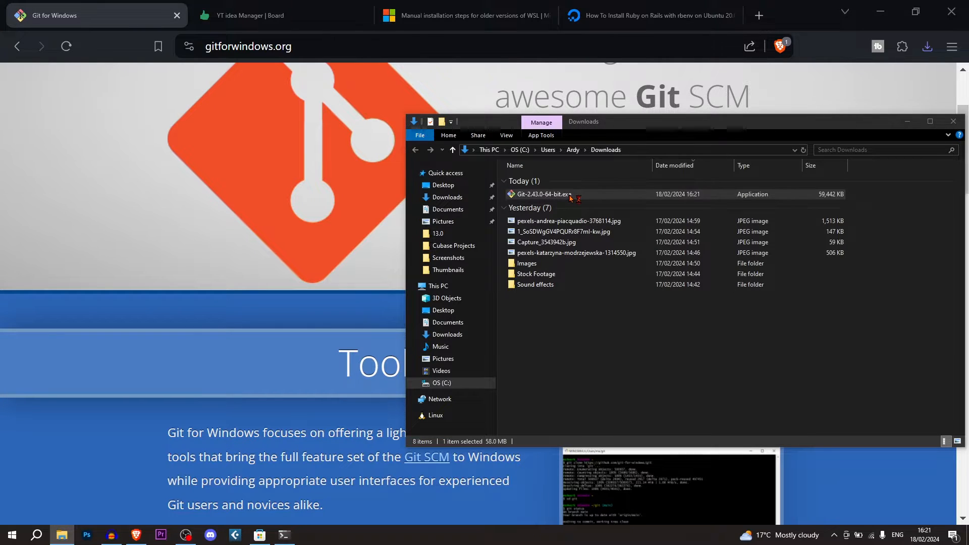
pyautogui.doubleClick(541, 194)
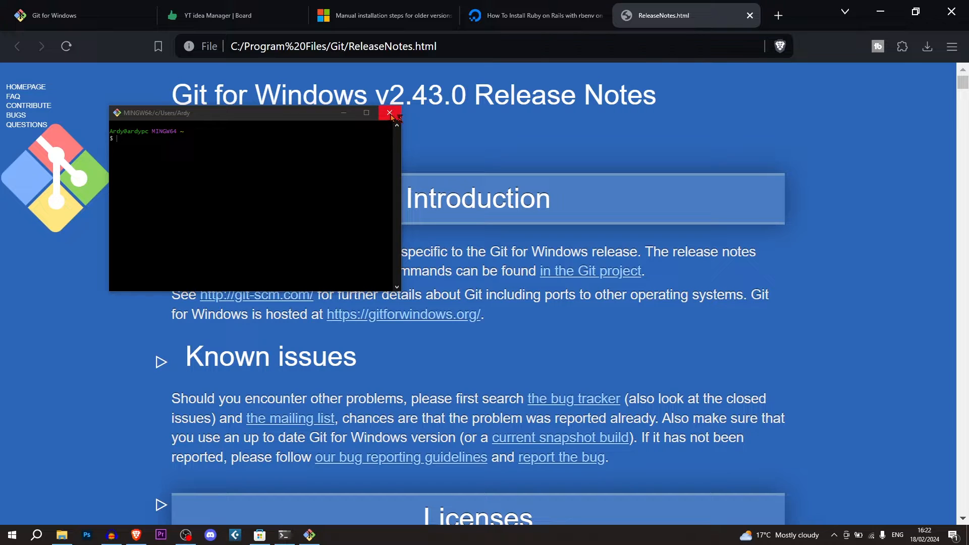
# Close Git Bash, open DigitalOcean's Node.js on Ubuntu guide, then return to Notion.
pyautogui.click(388, 112)
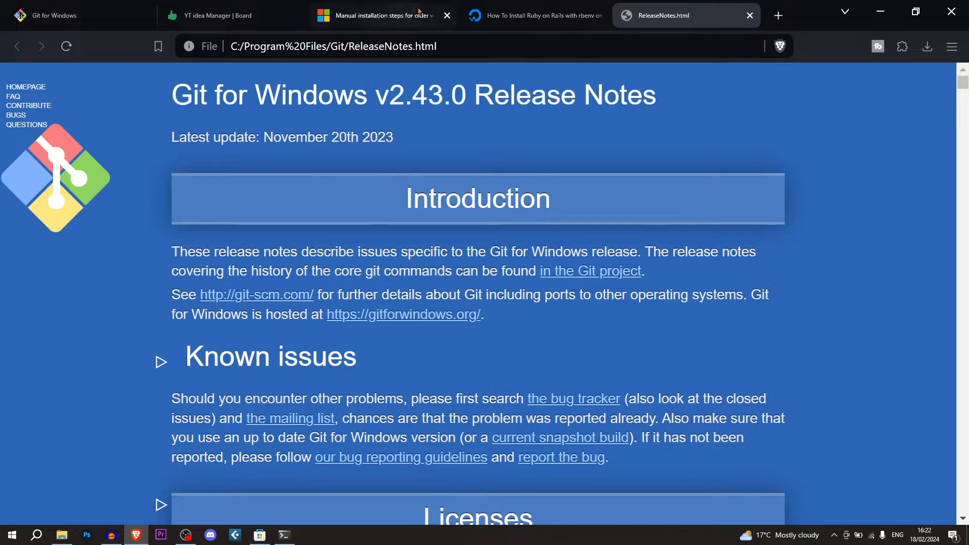
pyautogui.click(534, 16)
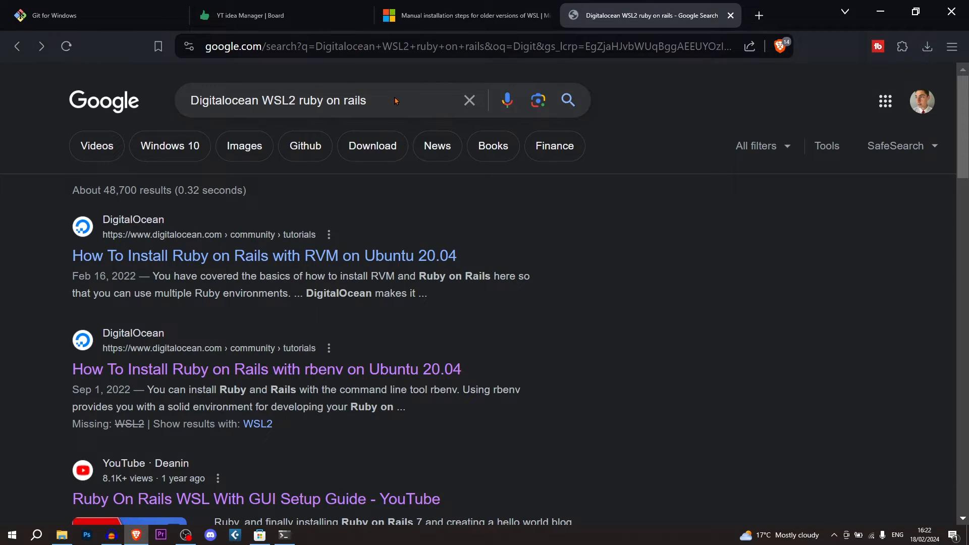
pyautogui.click(758, 15)
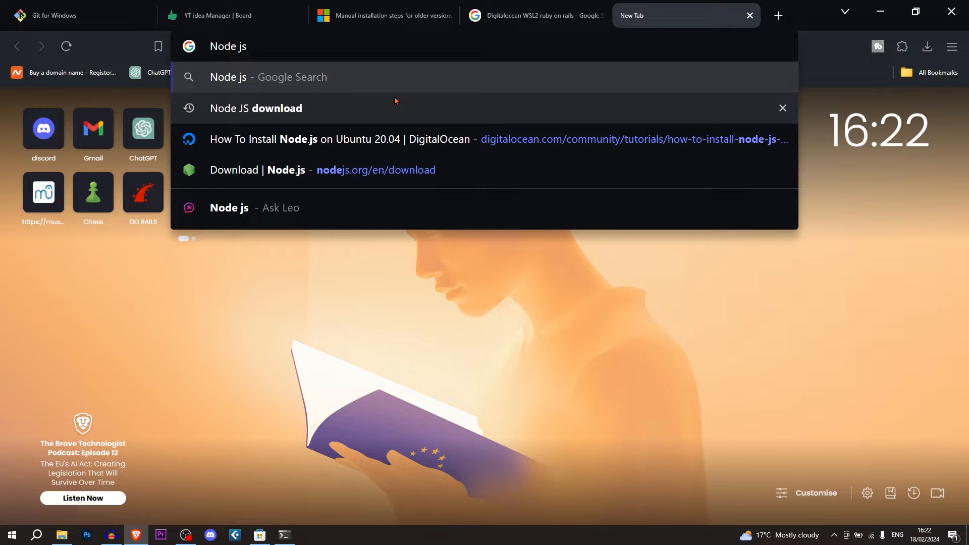
pyautogui.click(256, 108)
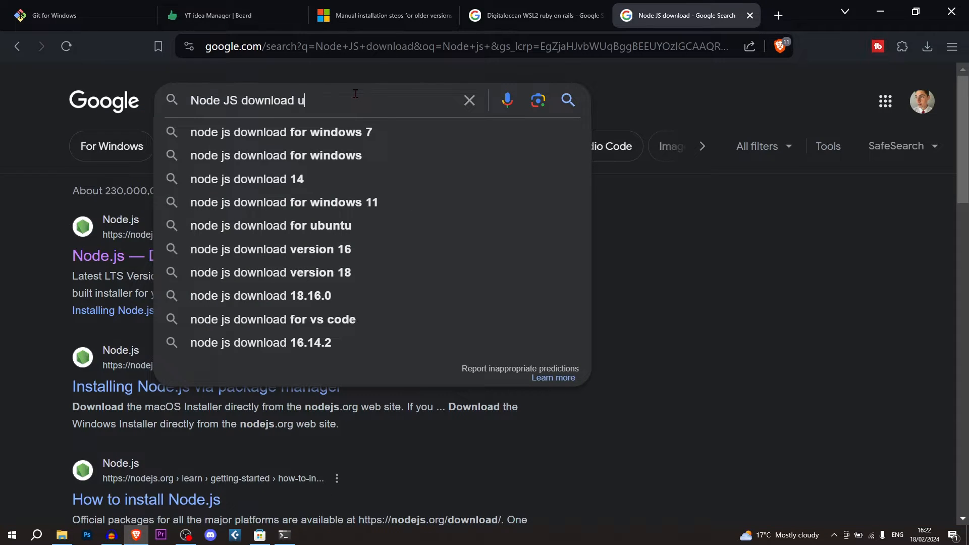
pyautogui.click(270, 225)
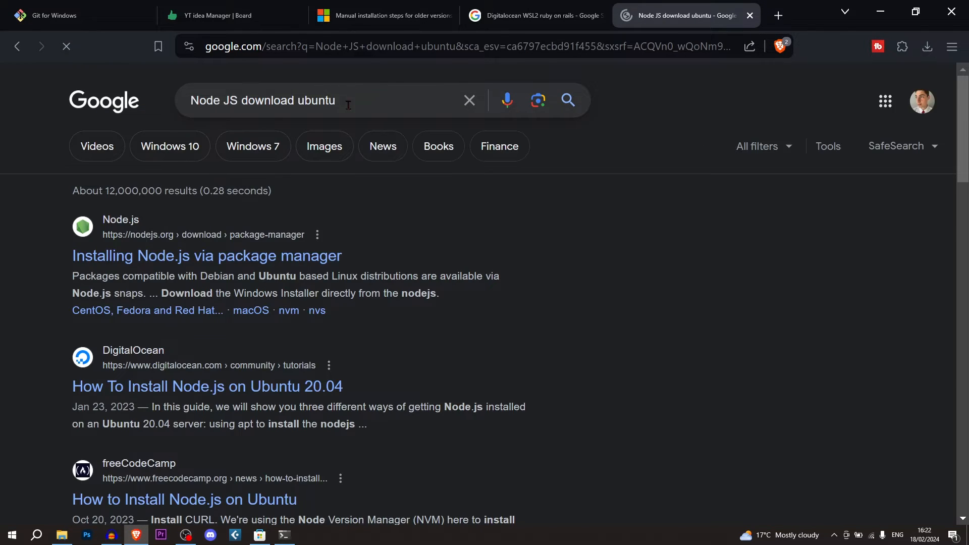
pyautogui.click(207, 386)
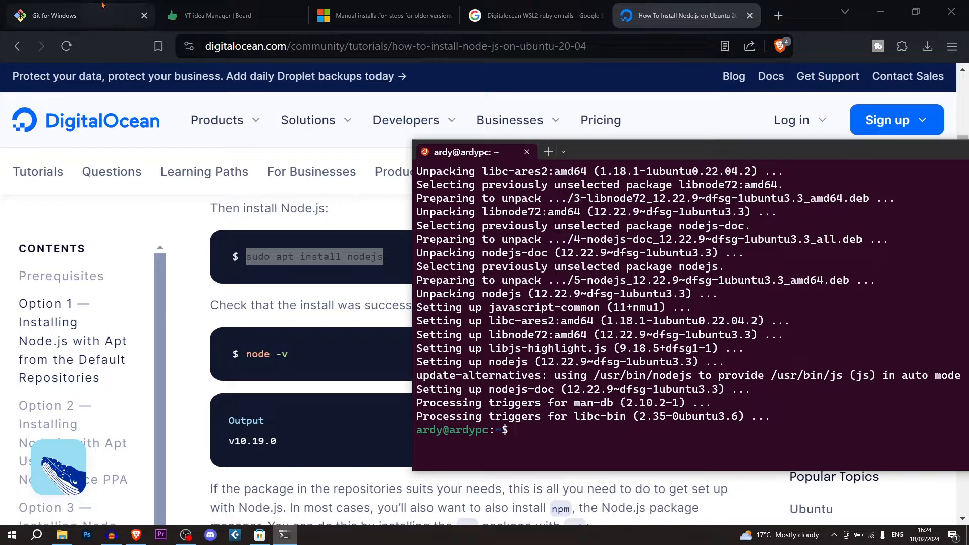
pyautogui.click(222, 15)
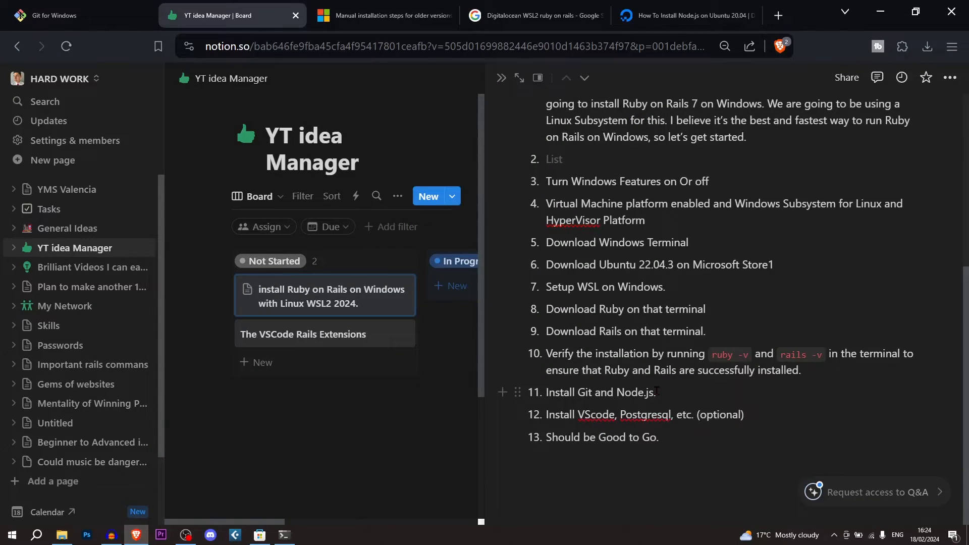
# Download and launch the VSCodeUserSetup installer, then open a blank Brave tab.
pyautogui.click(778, 15)
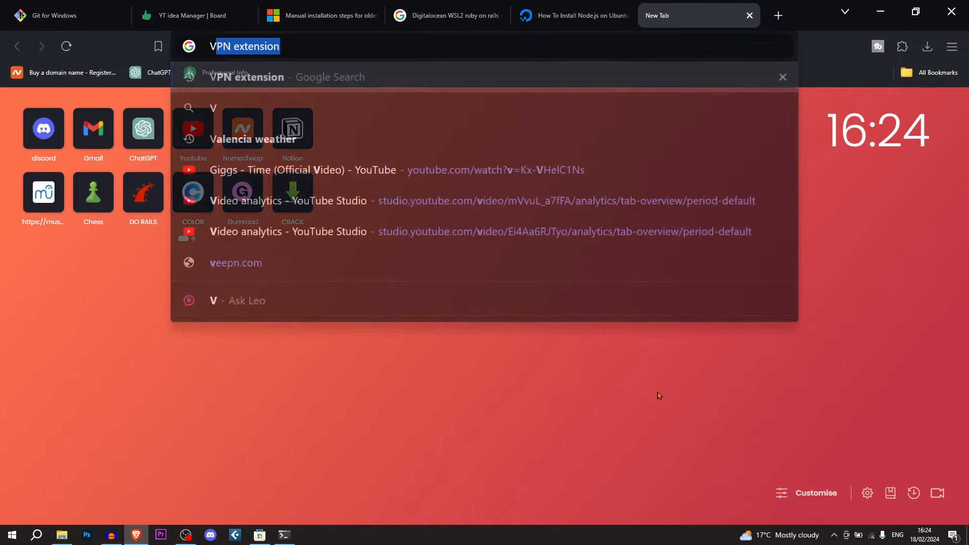
pyautogui.press('Return')
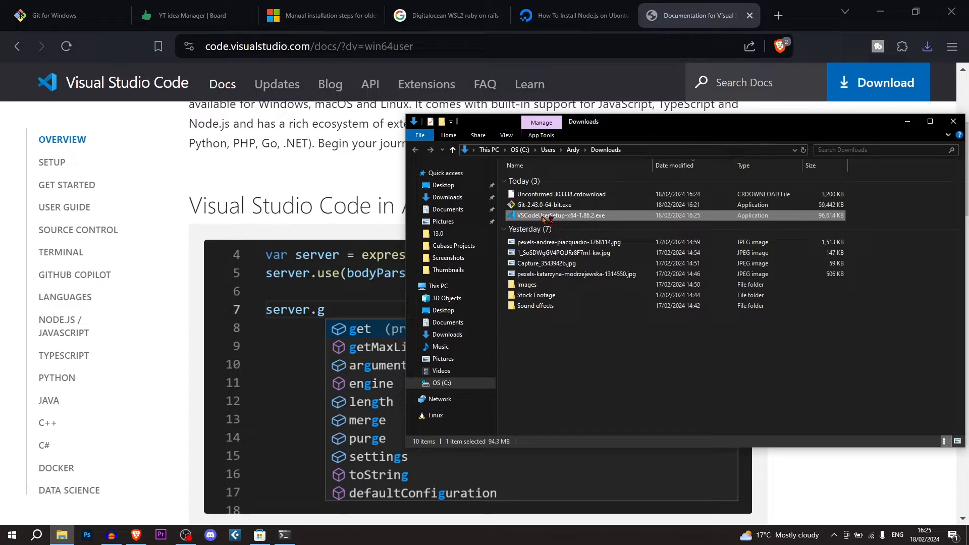
pyautogui.doubleClick(558, 215)
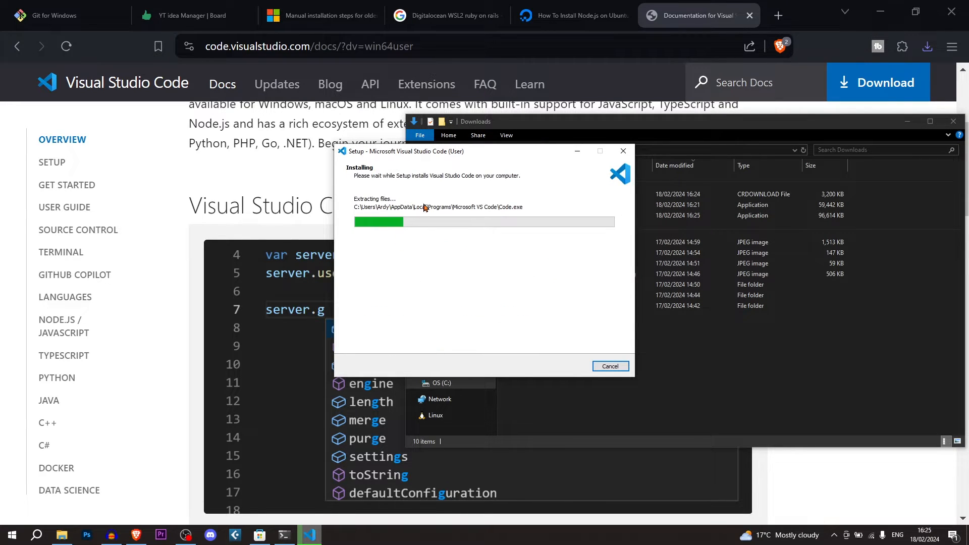
pyautogui.click(777, 15)
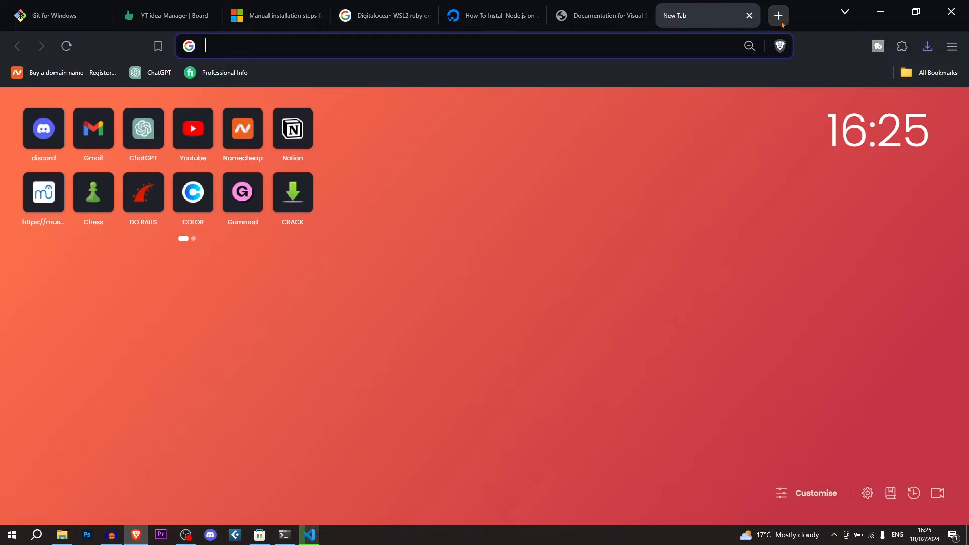
# Find Ubuntu's PostgreSQL docs and run sudo apt install postgresql, confirming with Y.
pyautogui.write('Post')
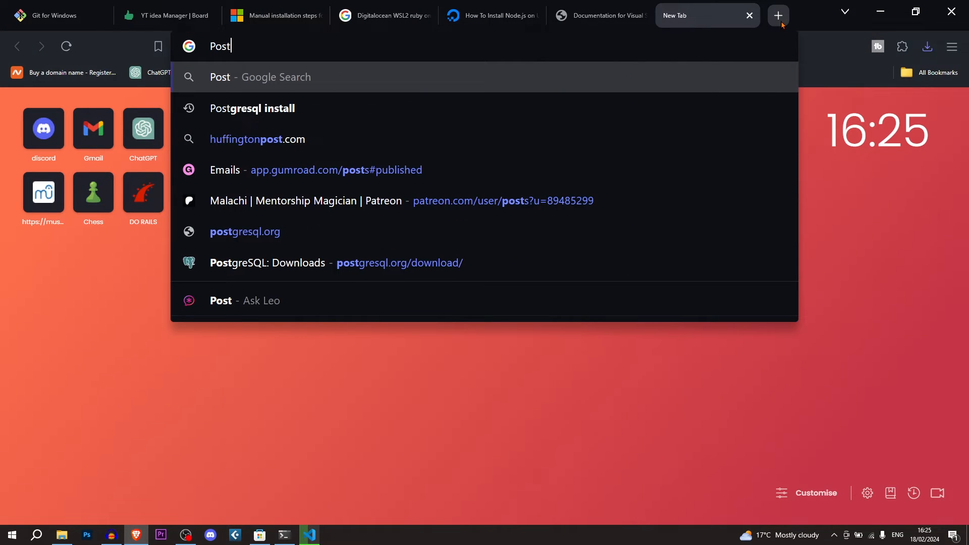
pyautogui.click(252, 108)
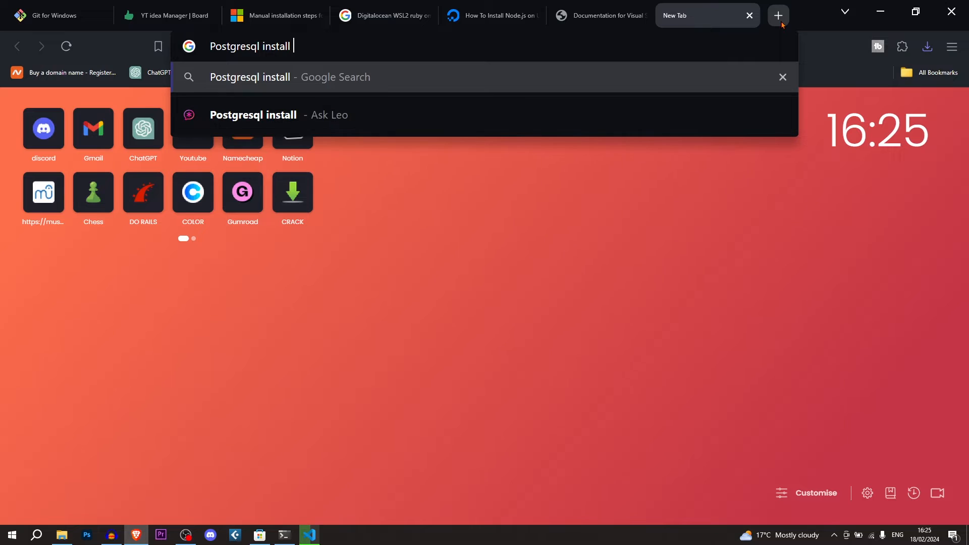
pyautogui.write('for unb')
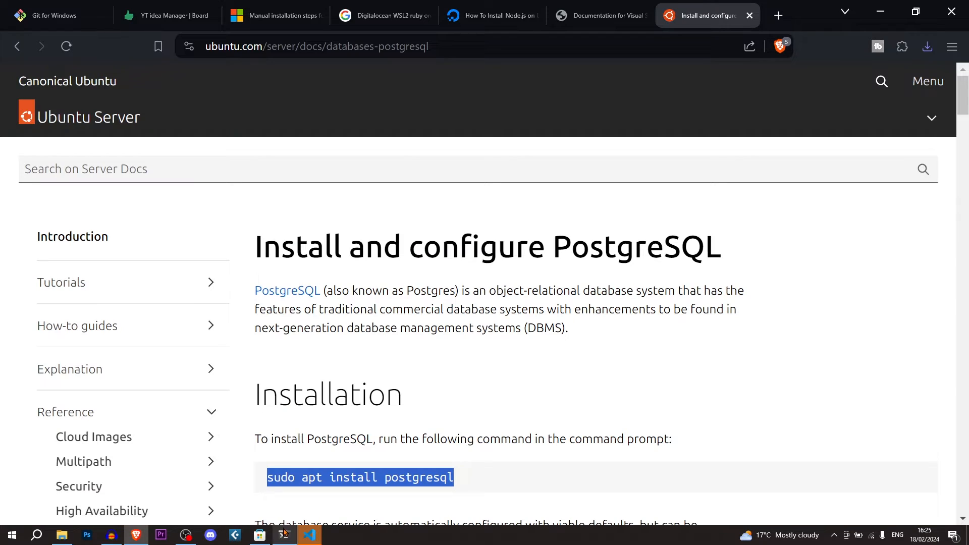
pyautogui.click(283, 534)
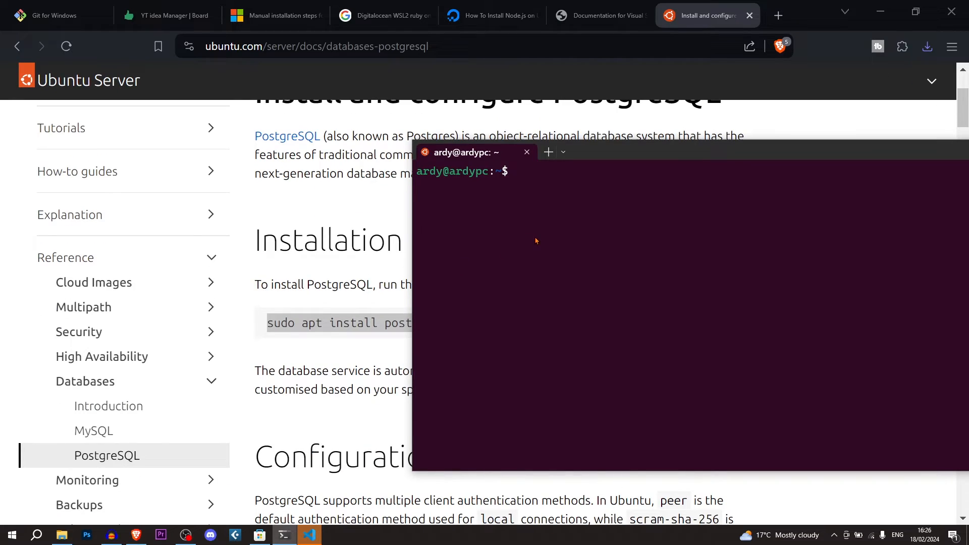
pyautogui.press('Return')
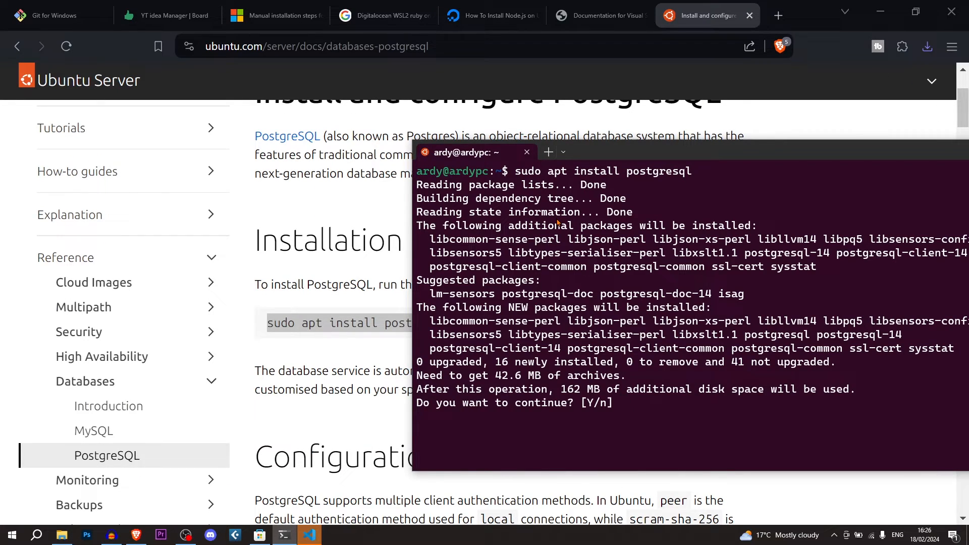
pyautogui.write('Y')
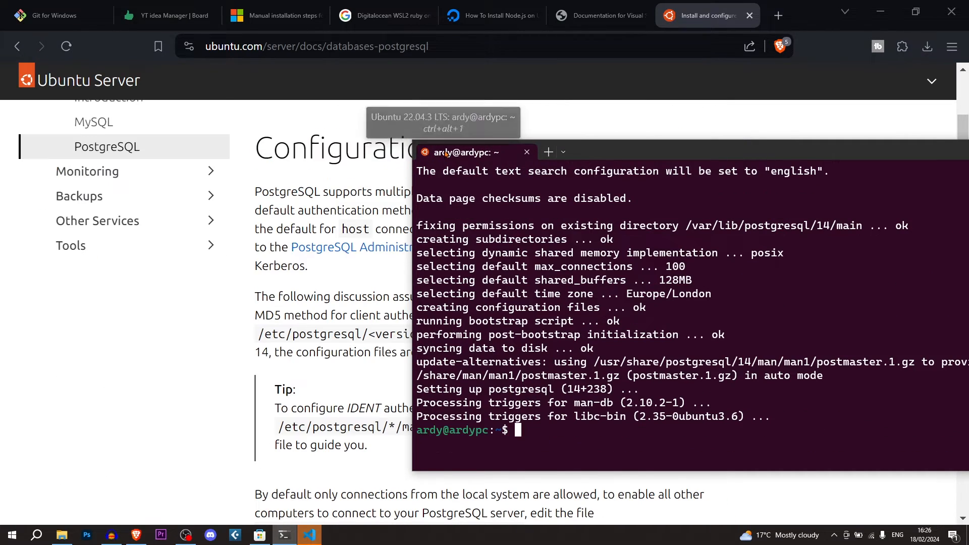
pyautogui.moveTo(529, 189)
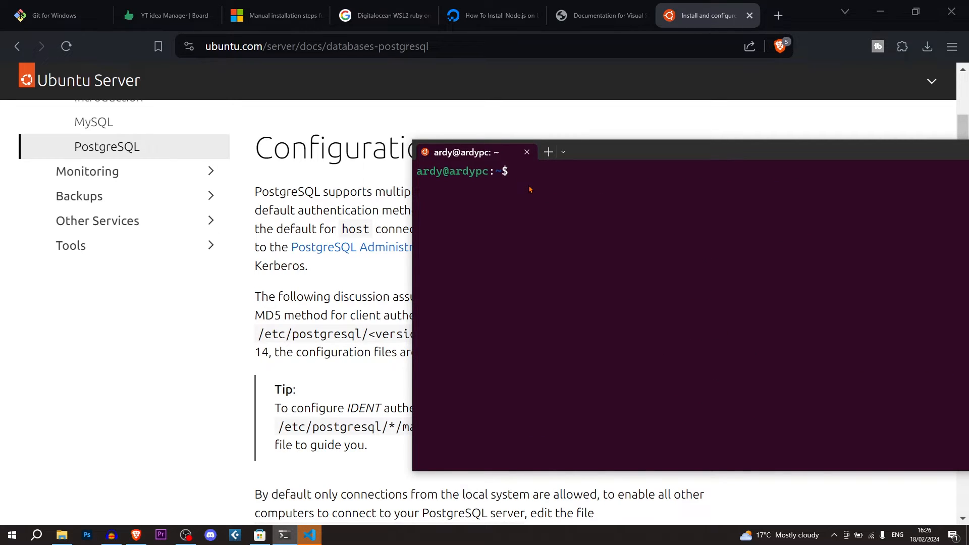
# Make railsprojects, generate the fistlinuxtest app with rails new, and run code.
pyautogui.write('mkdir rai')
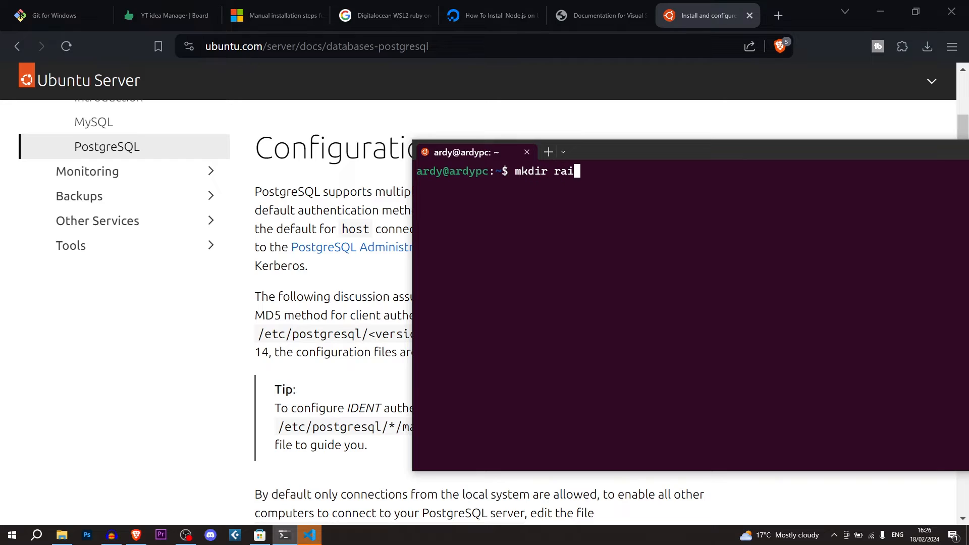
pyautogui.write('lsprojects')
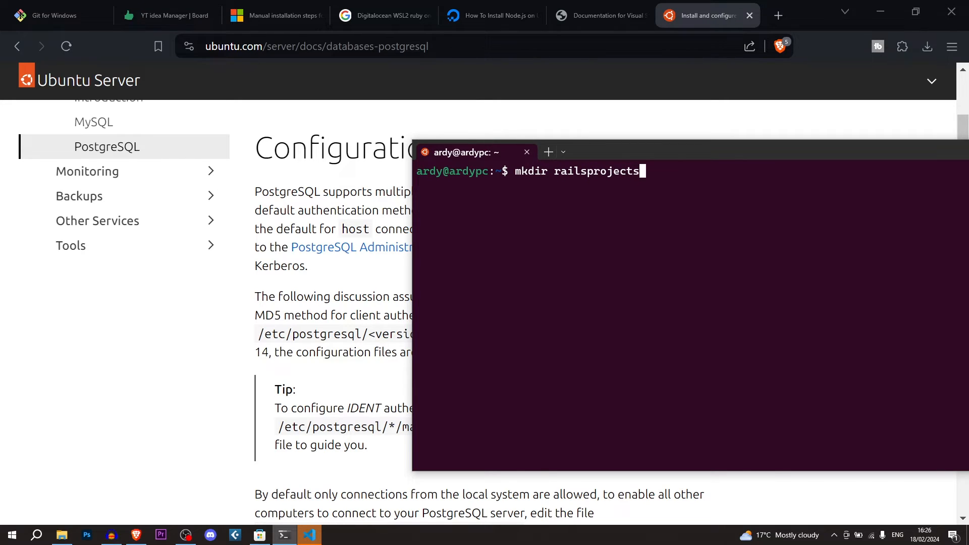
pyautogui.press('Return')
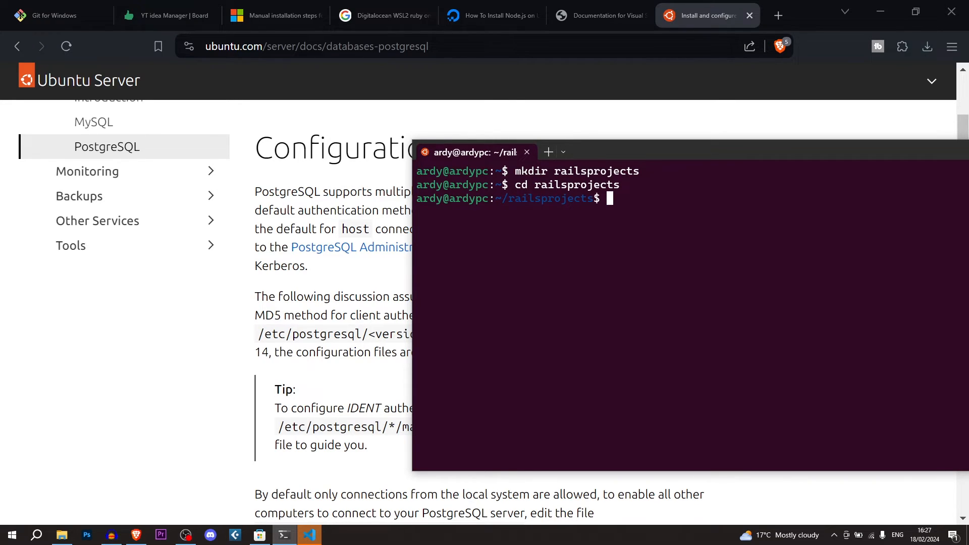
pyautogui.write('rails ne')
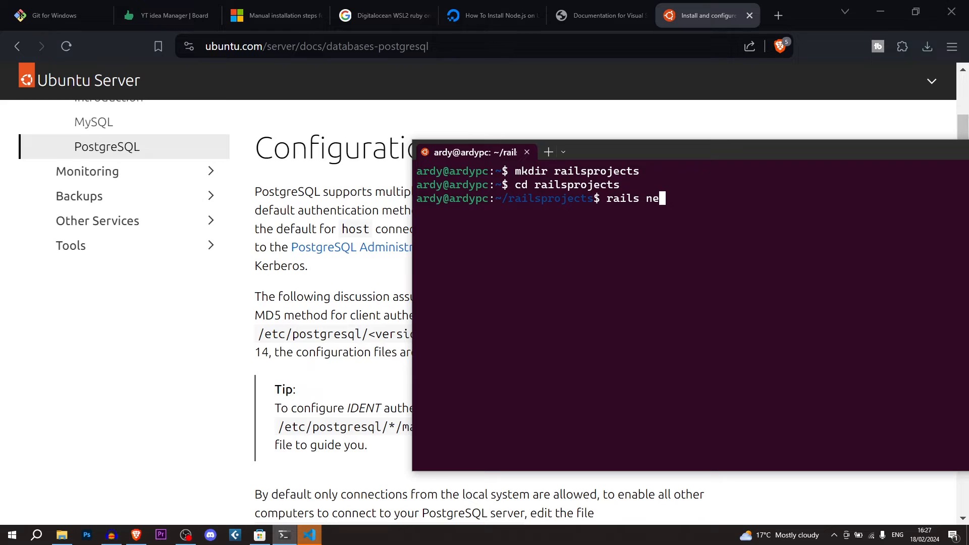
pyautogui.write('w fistli')
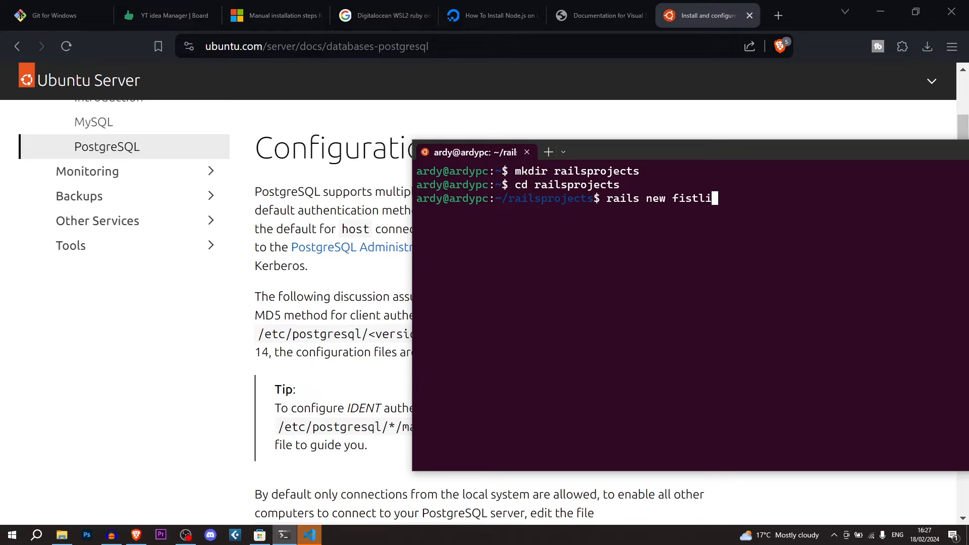
pyautogui.write('nuxtest')
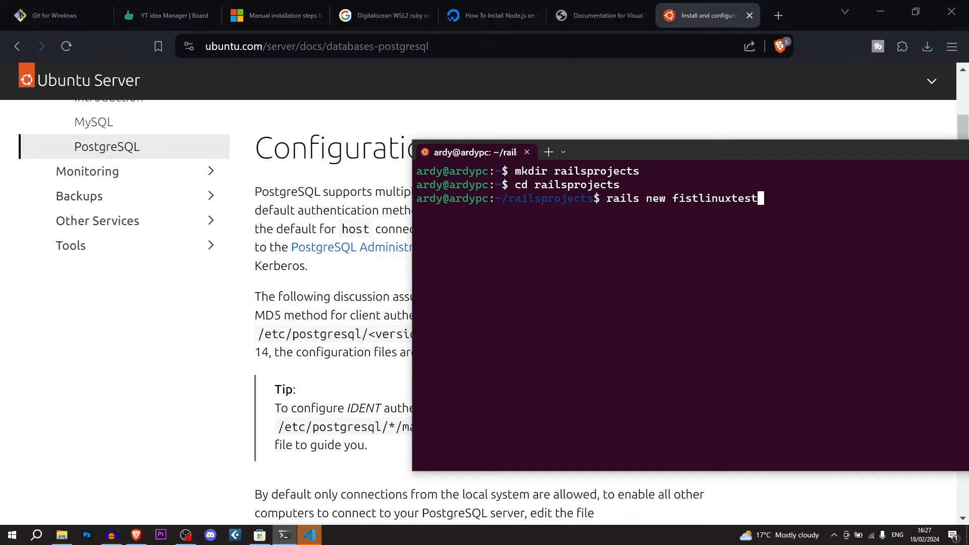
pyautogui.press('Return')
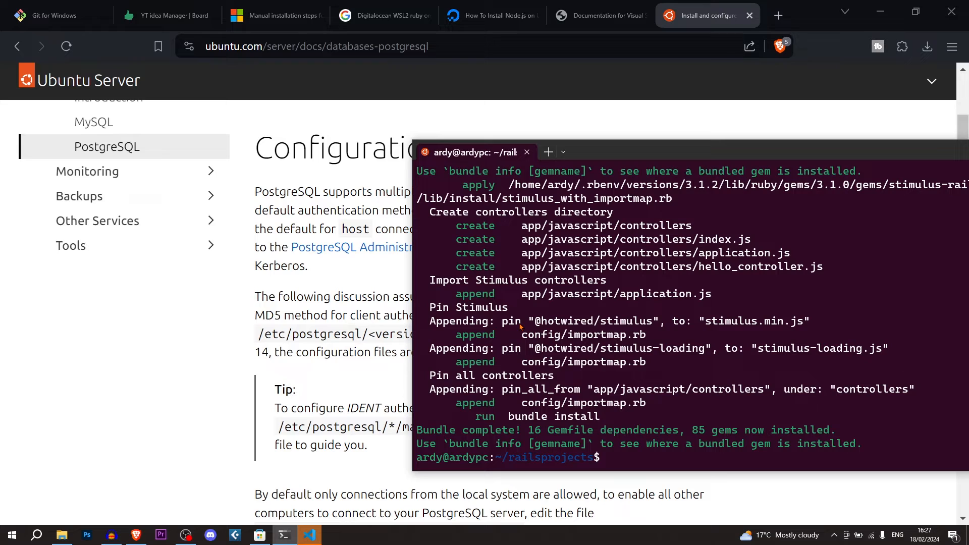
pyautogui.write('code')
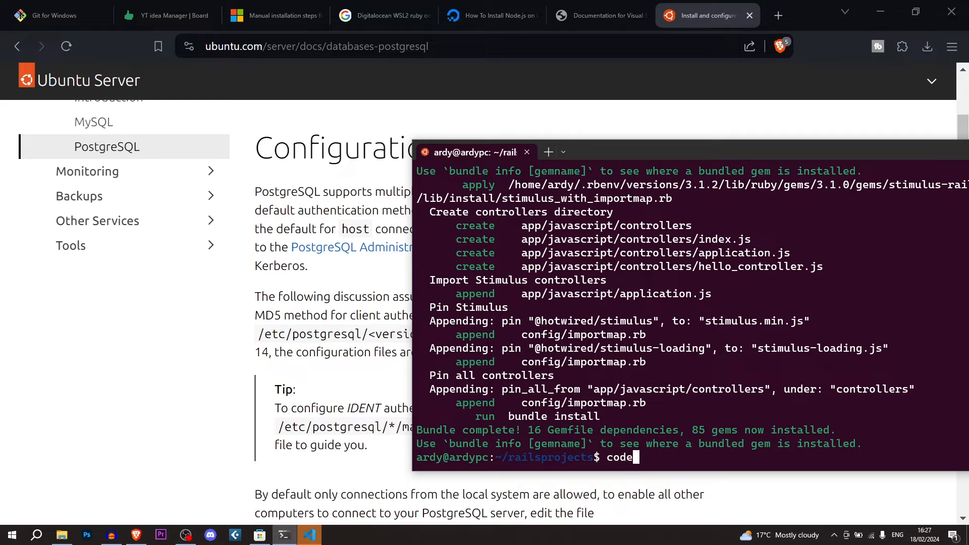
pyautogui.press('Return')
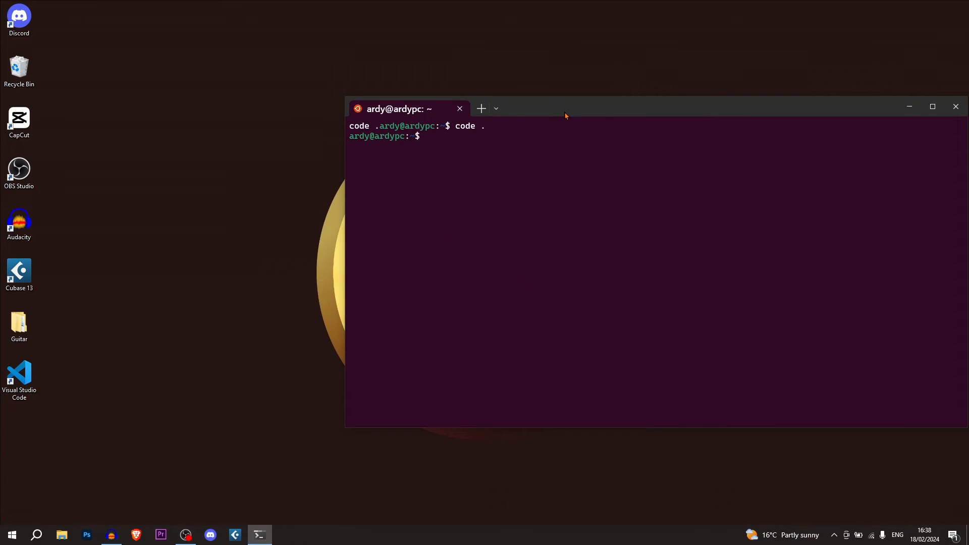
pyautogui.moveTo(525, 173)
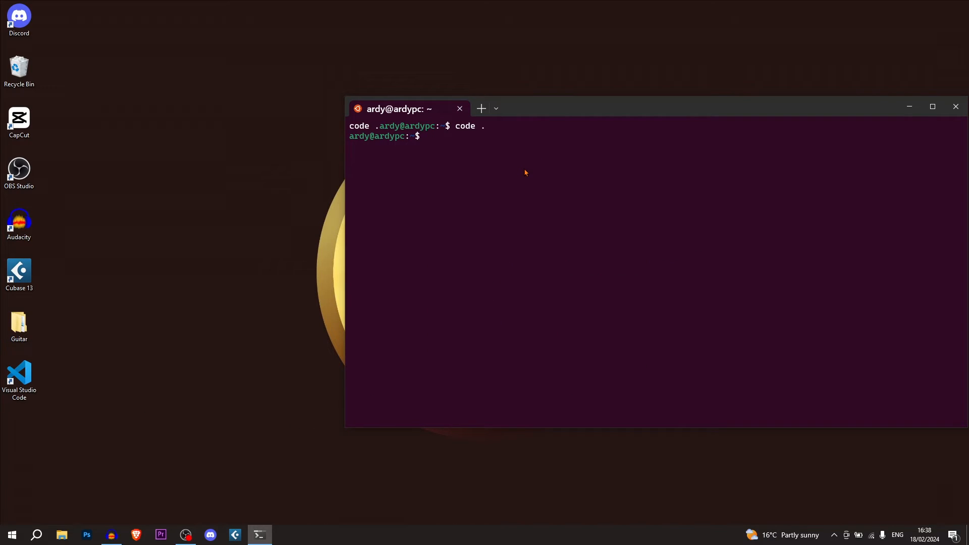
# Move from home into railsprojects/fistlinuxtest and start typing a rails command.
pyautogui.write('c')
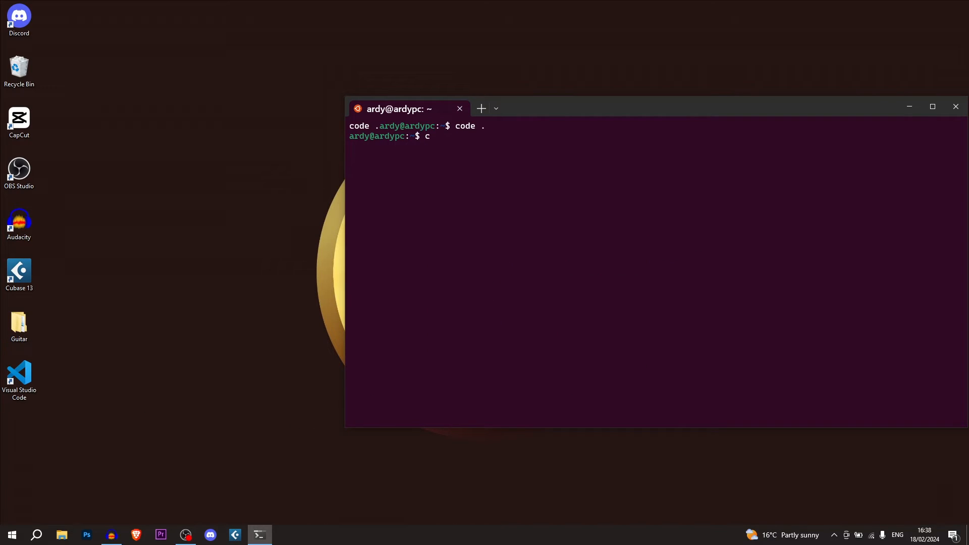
pyautogui.write('d ~')
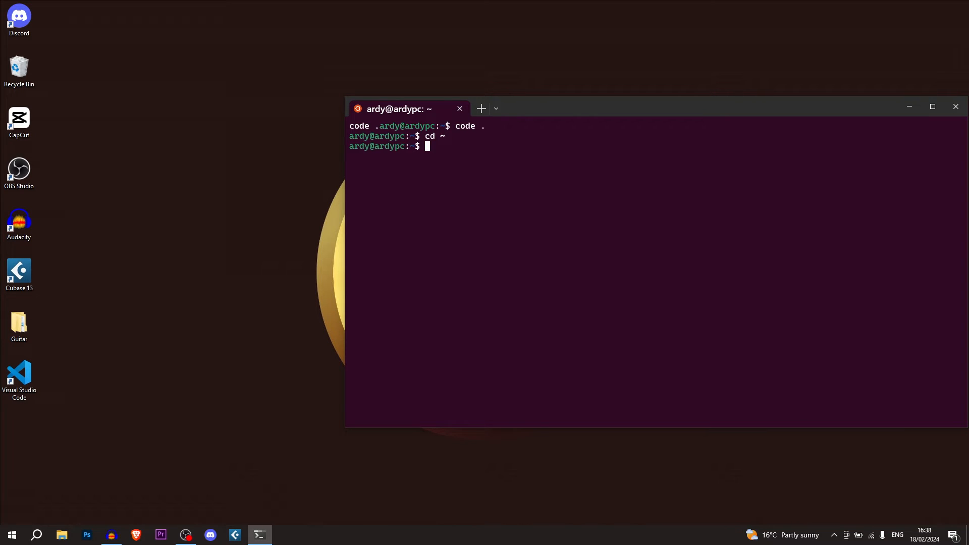
pyautogui.write('cd railspro')
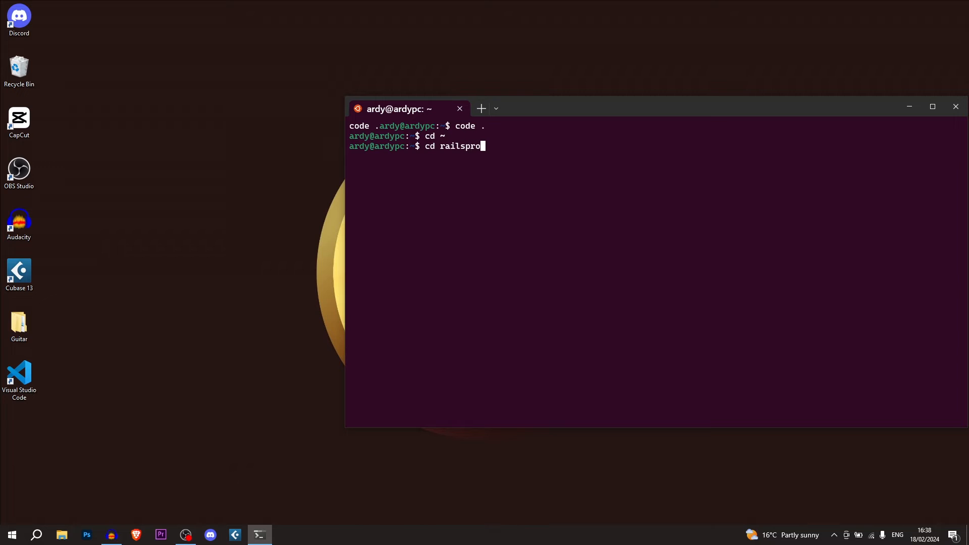
pyautogui.press('Return')
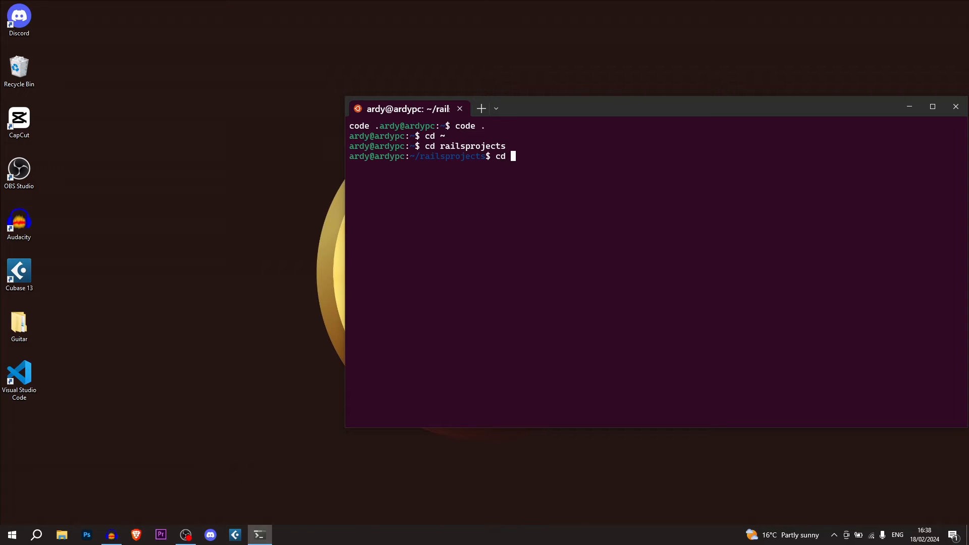
pyautogui.write('fistl')
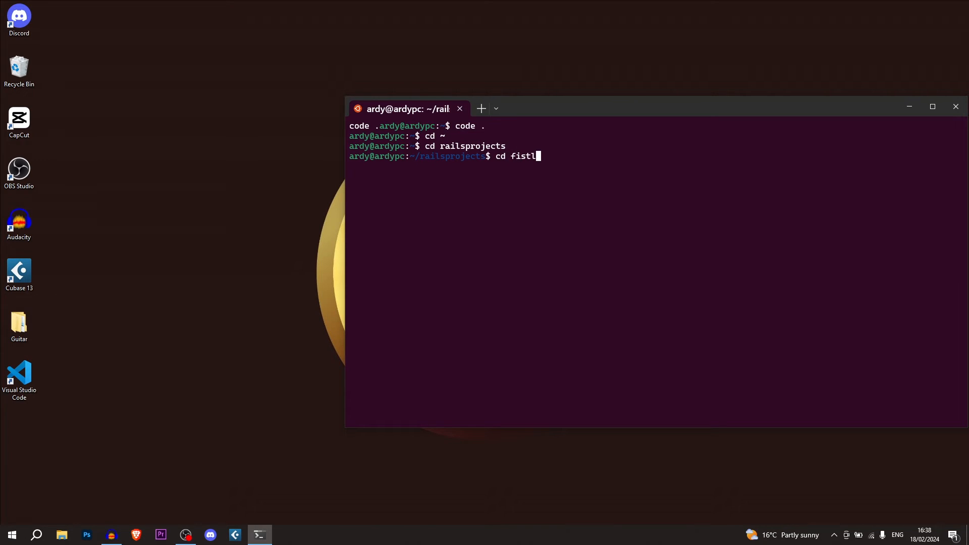
pyautogui.write('inuxtest')
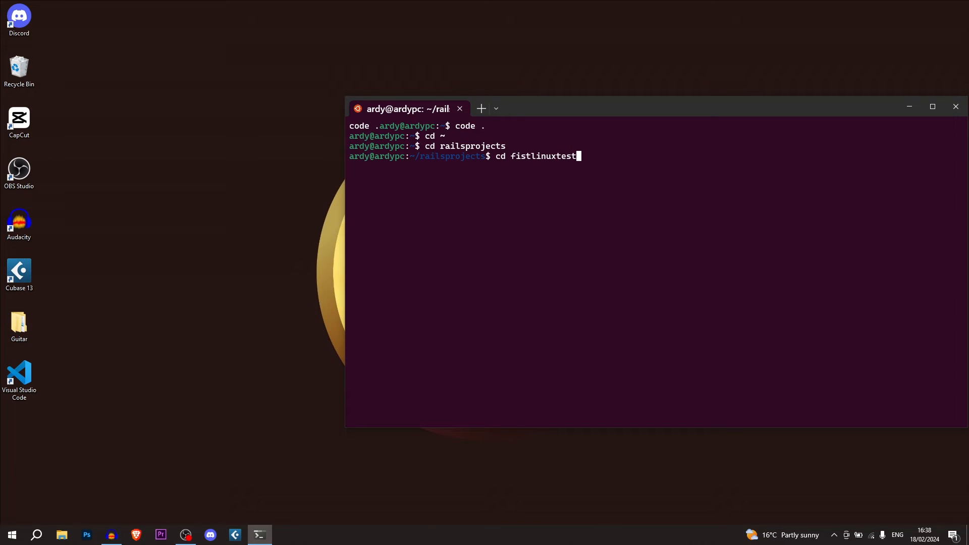
pyautogui.press('Return')
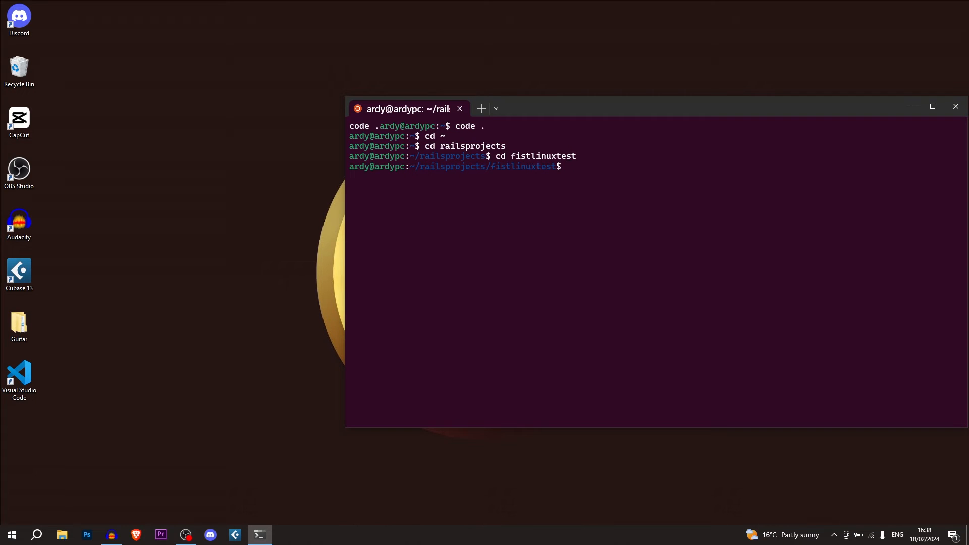
pyautogui.write('rails')
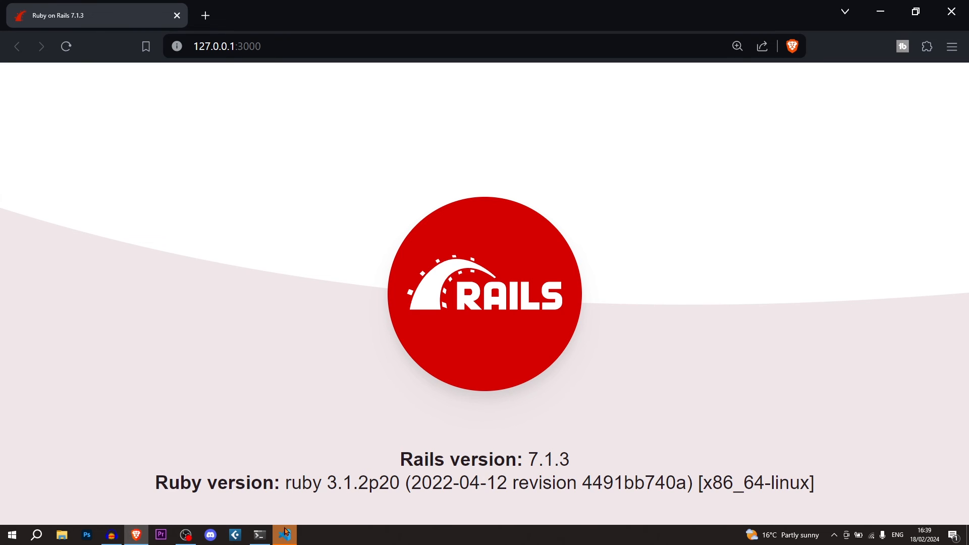
pyautogui.moveTo(185, 534)
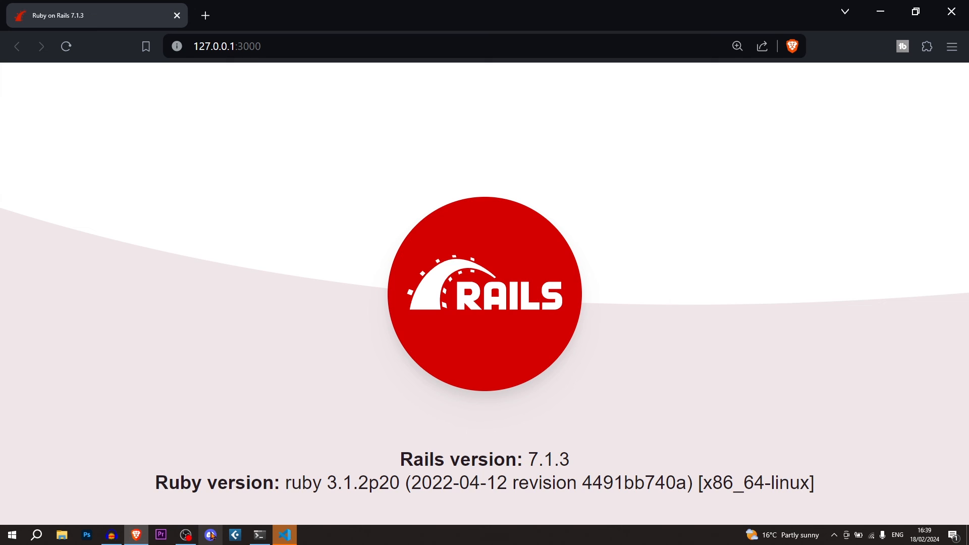
pyautogui.moveTo(207, 461)
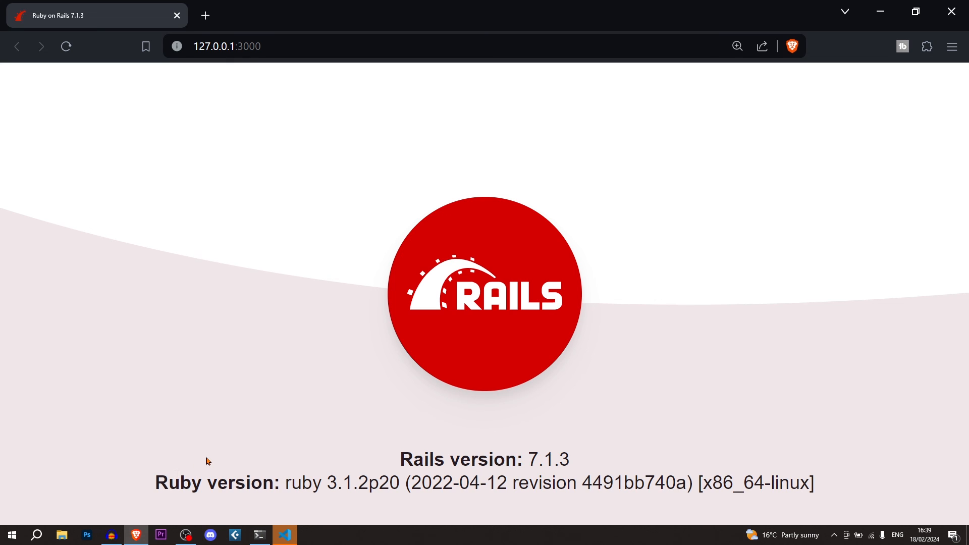